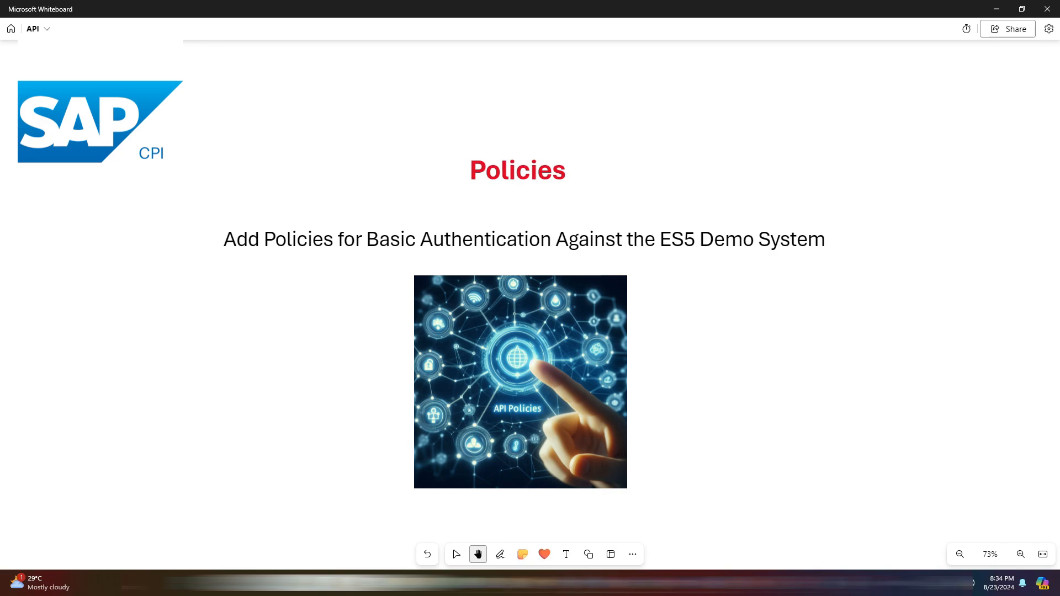
Pan the whiteboard down to the Policies diagram with its two policy sources
left_click(500, 555)
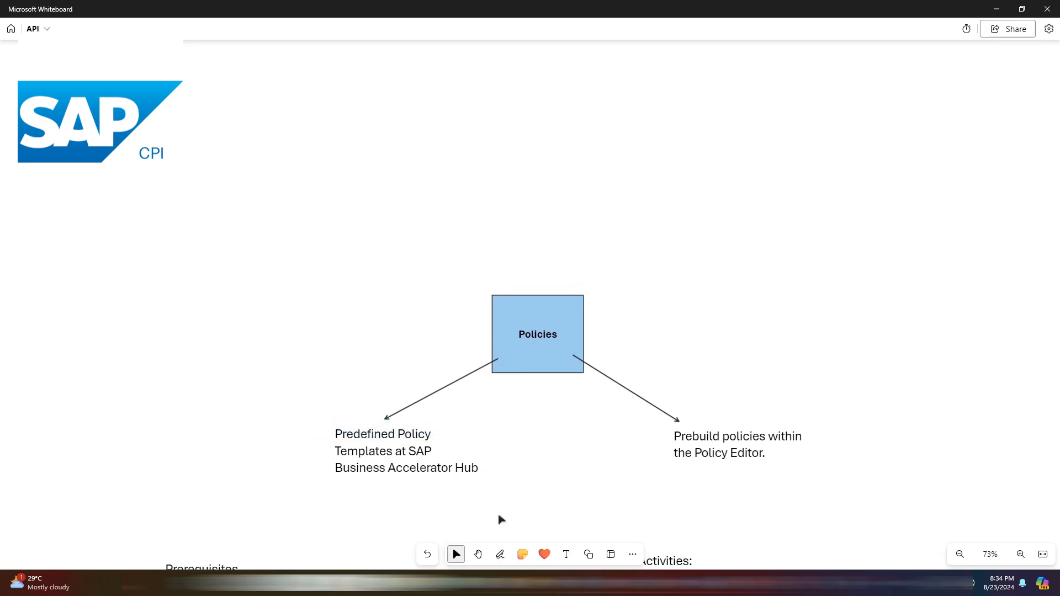
Circle both policy source labels in ink and tick entries in the Policy types list
left_click(500, 554)
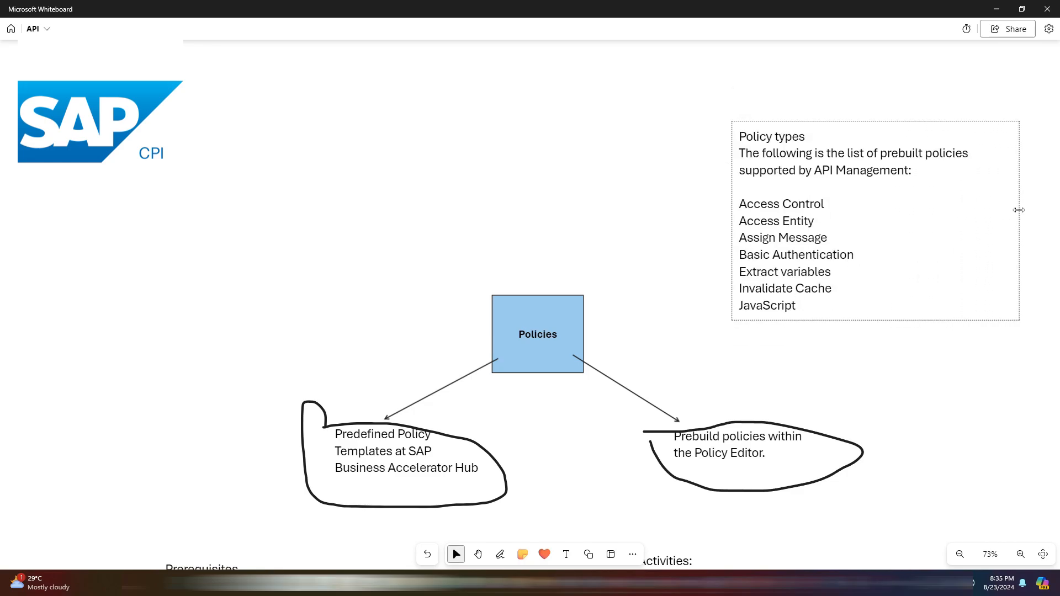
left_click(875, 221)
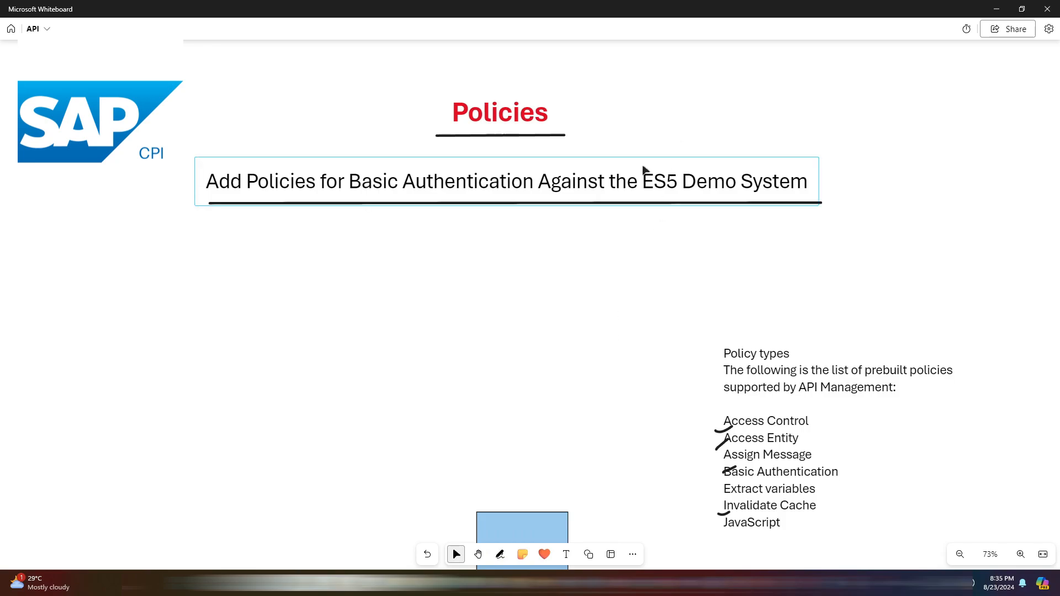
Pan the canvas to the Prerequisites and Activities lists below the diagram
left_click(500, 555)
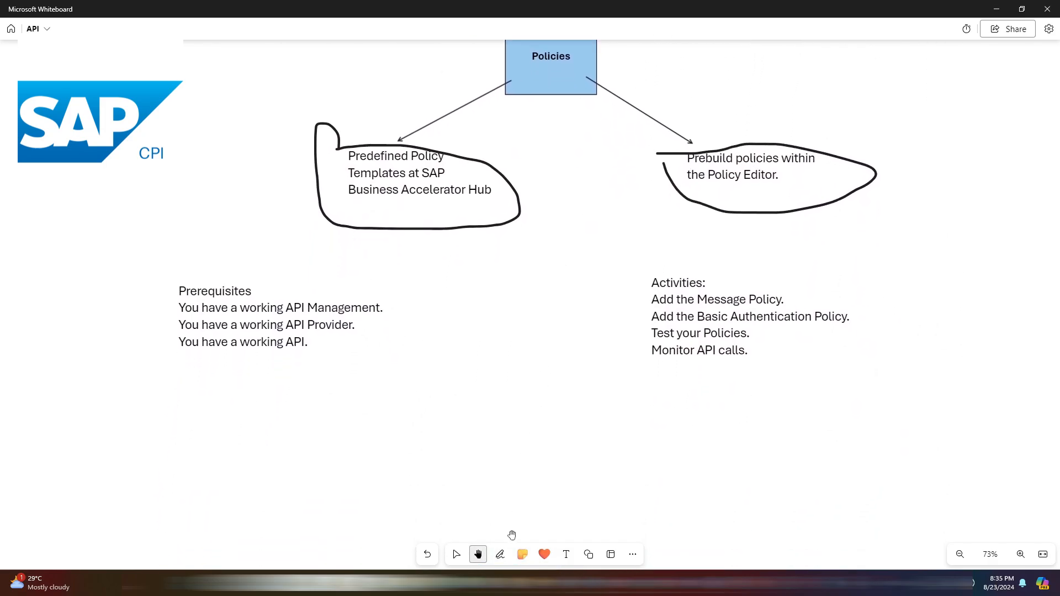
left_click(499, 554)
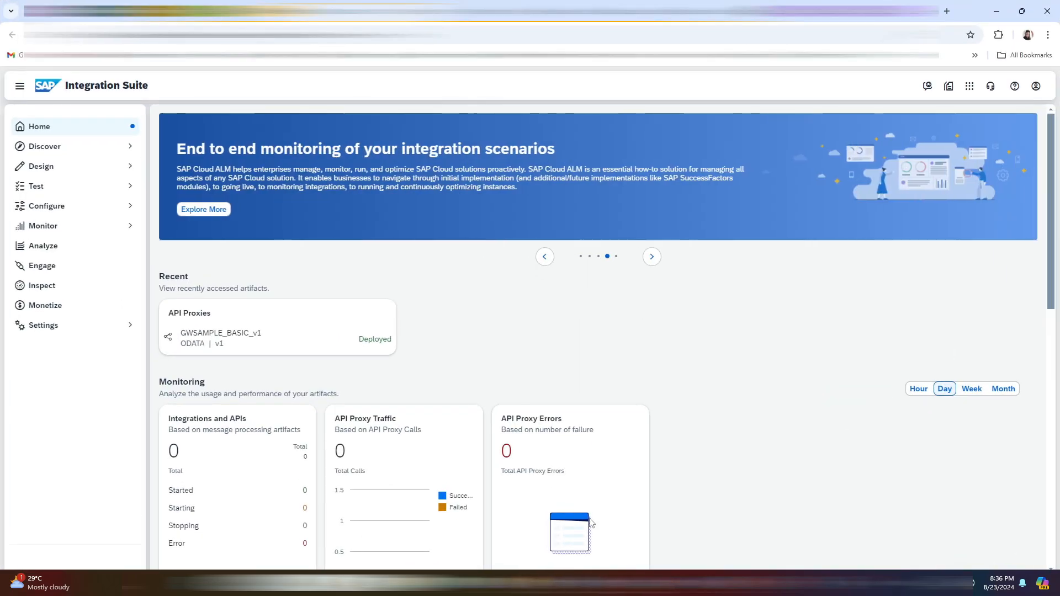
mouse_move(427, 411)
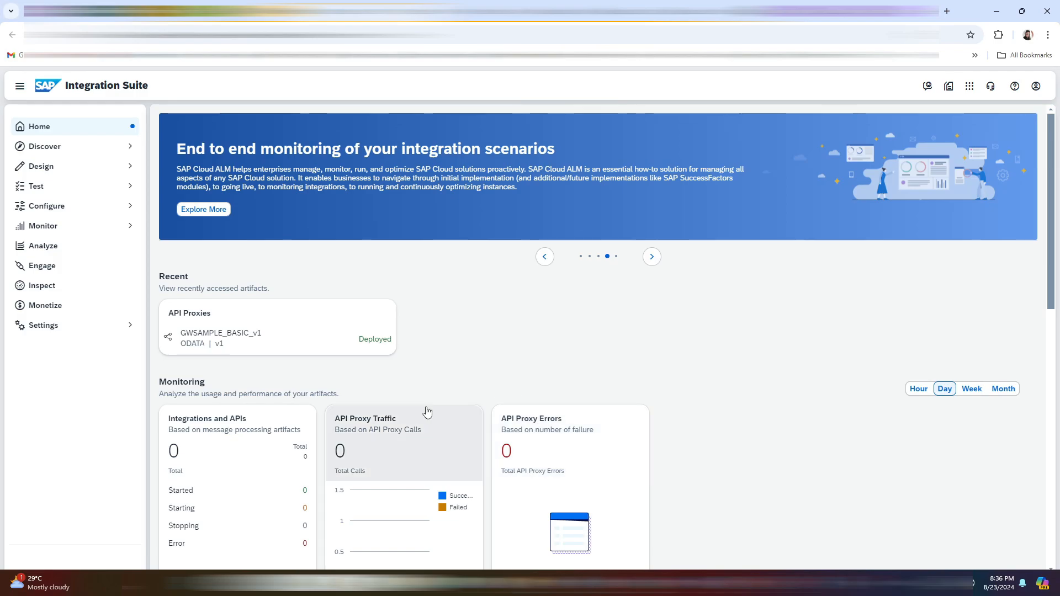
mouse_move(71, 202)
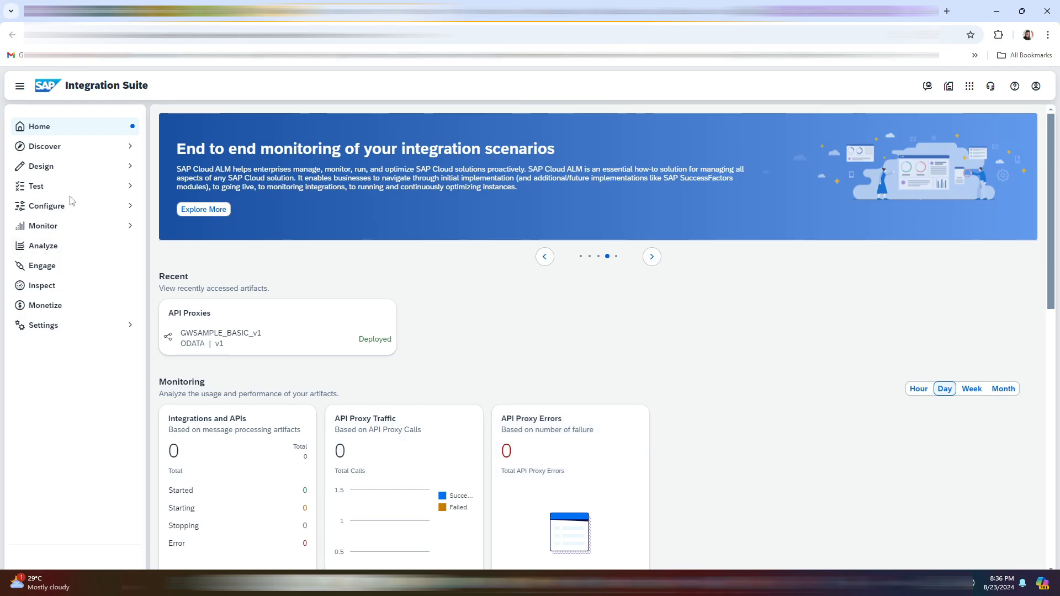
Expand Configure, choose APIs and open the GWSAMPLE_BASIC_v1 proxy
left_click(47, 206)
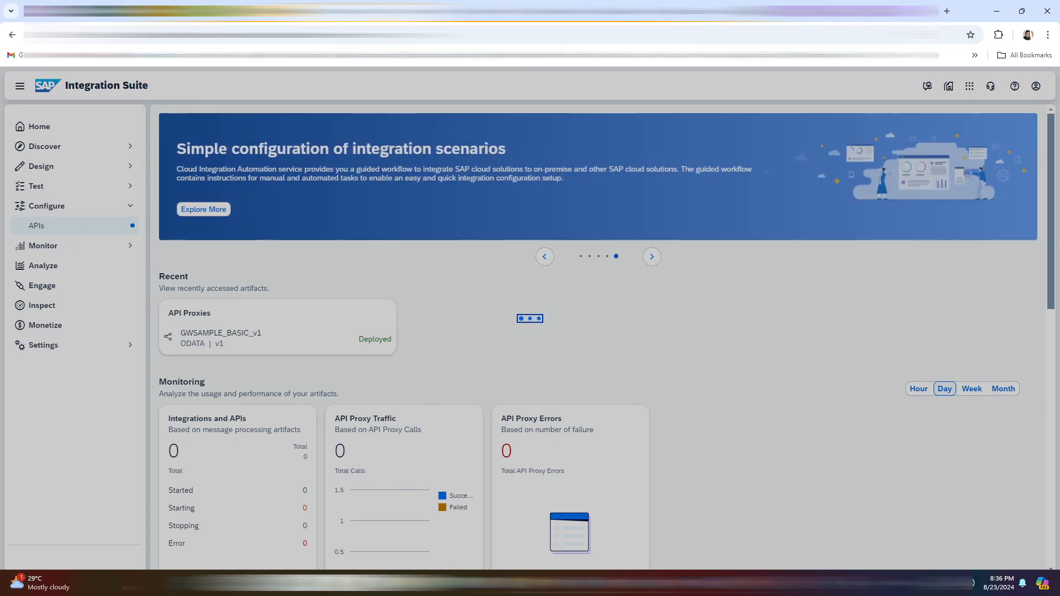
left_click(36, 226)
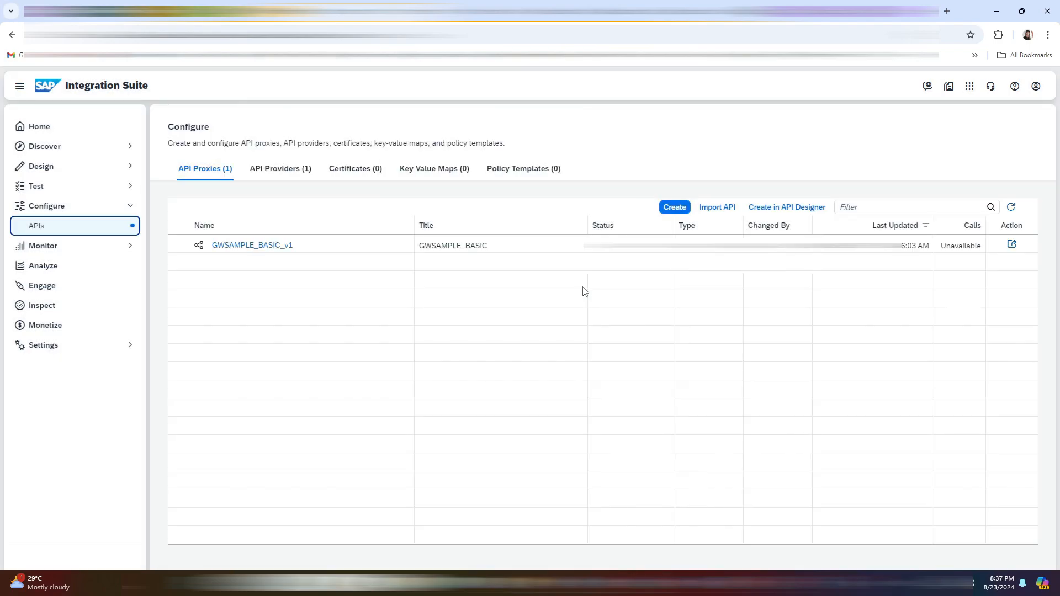
mouse_move(536, 271)
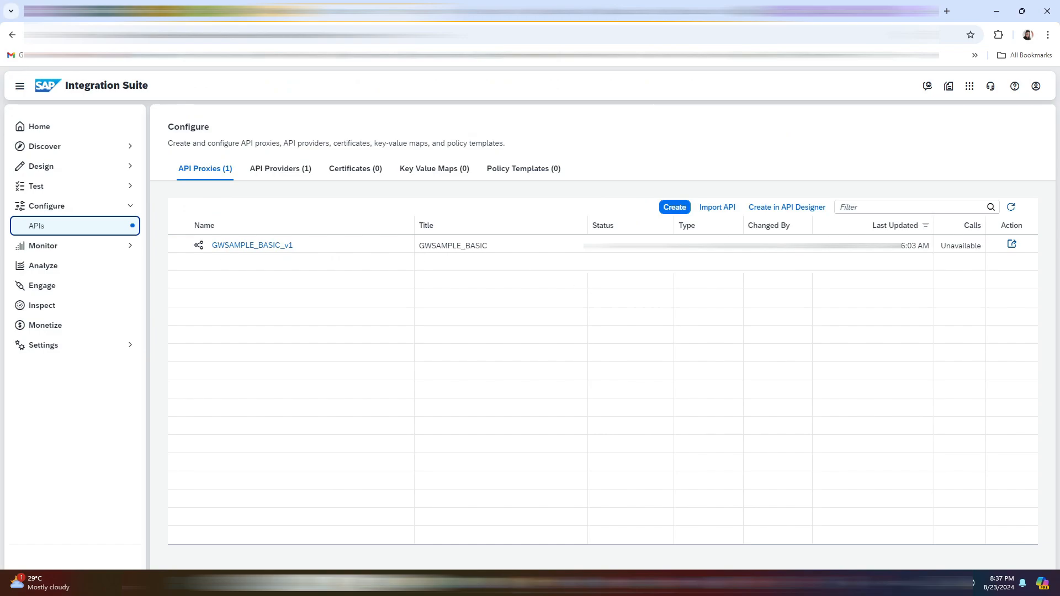
double_click(252, 244)
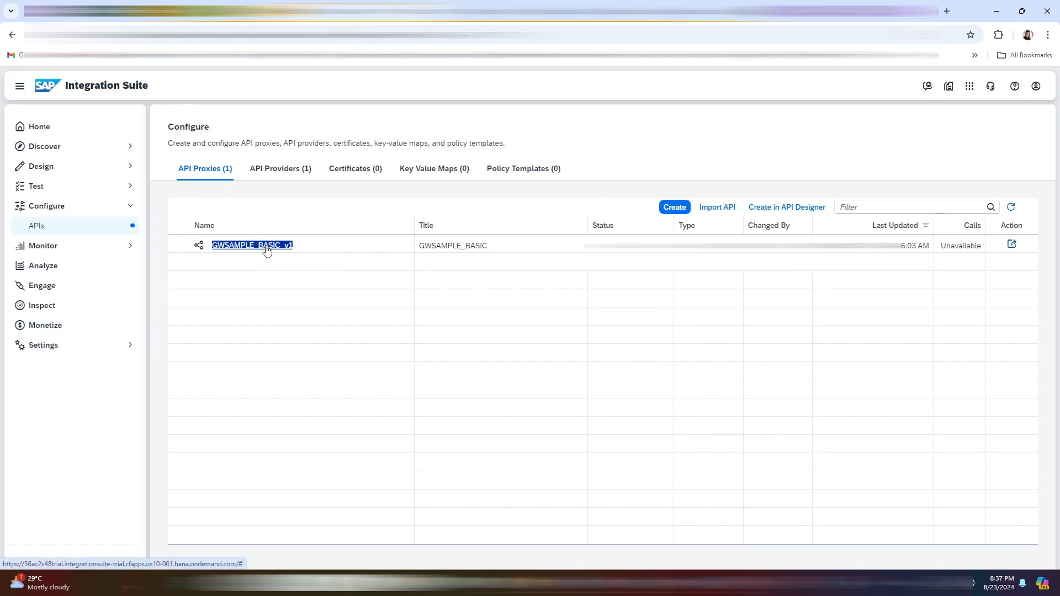
left_click(252, 244)
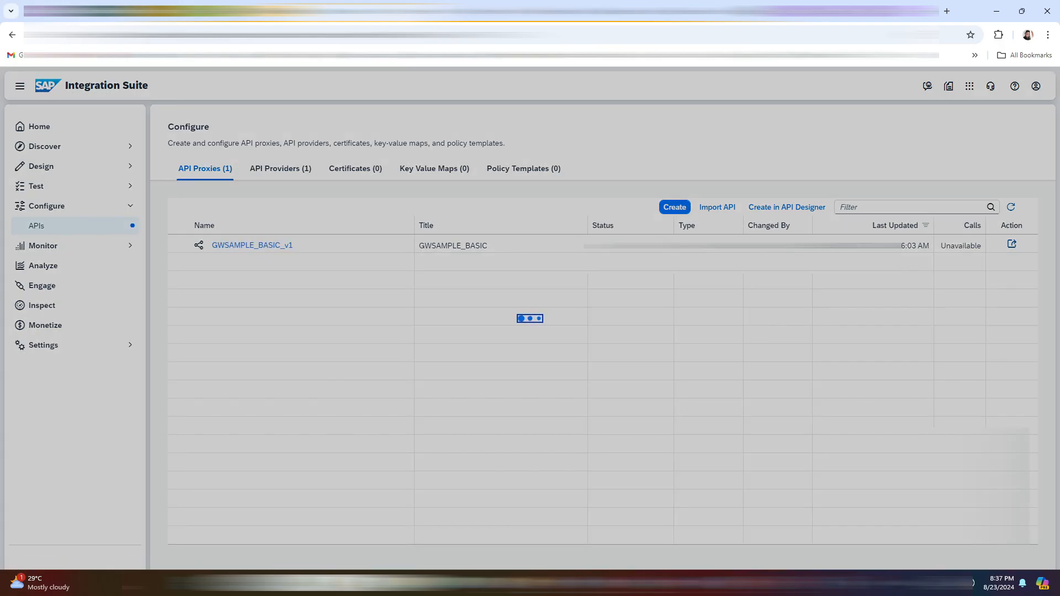
Open the GWSAMPLE_BASIC_v1 Policy Editor and collapse the side navigation
left_click(252, 245)
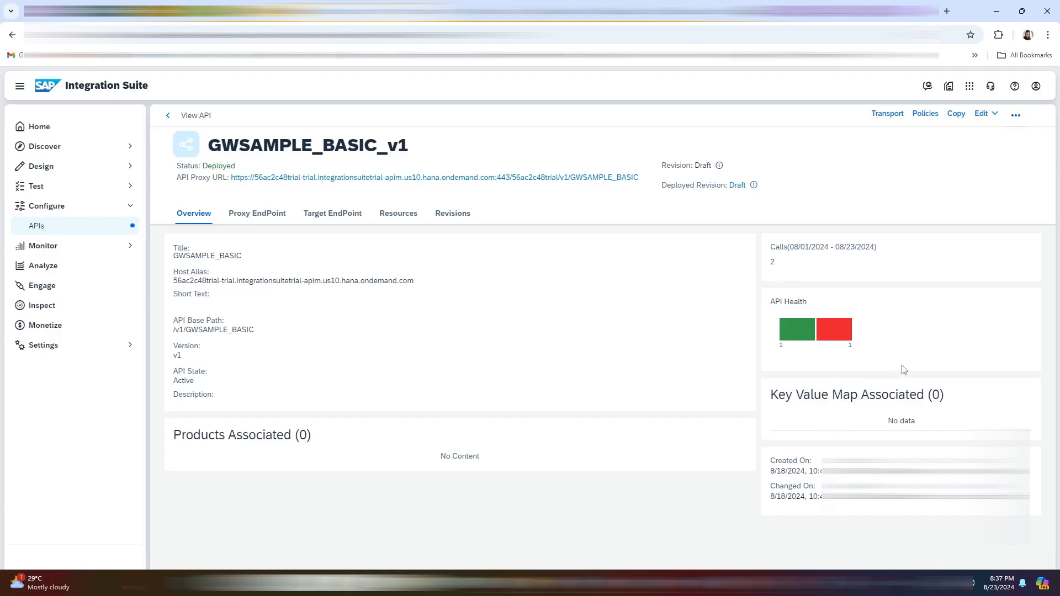
mouse_move(564, 205)
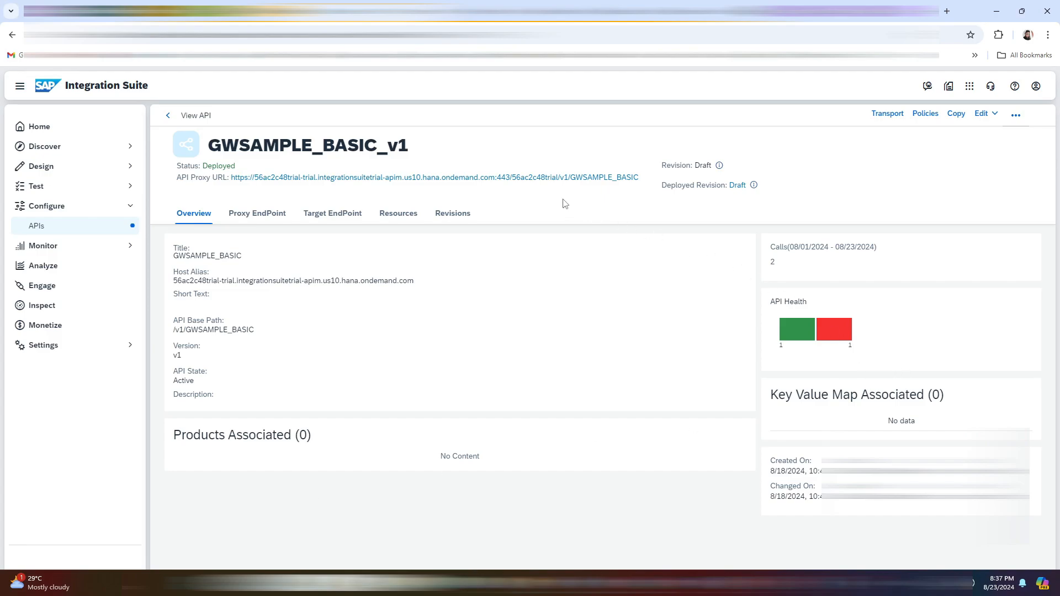
mouse_move(925, 113)
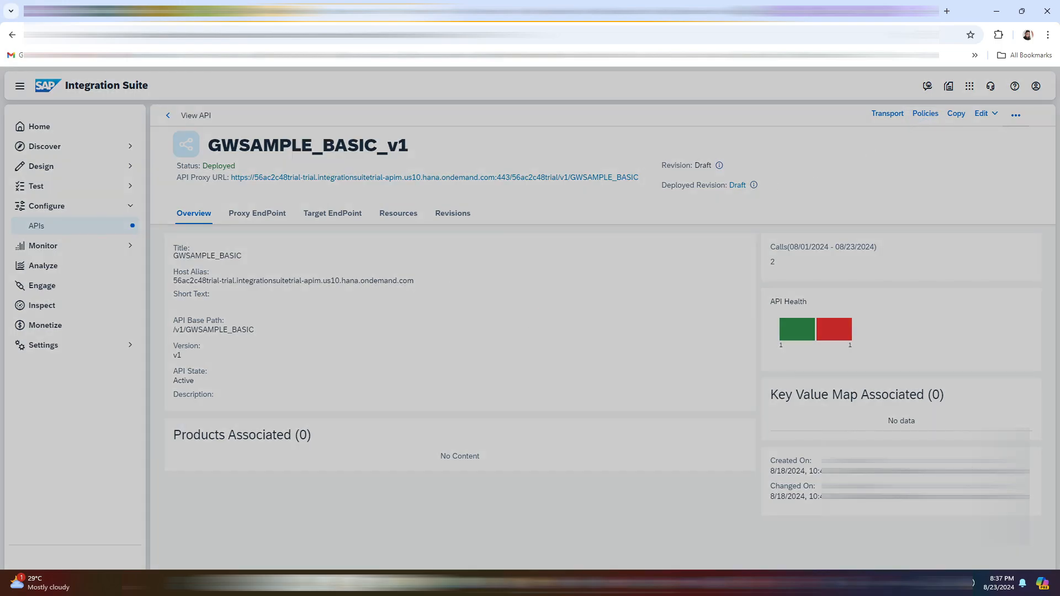
mouse_move(735, 419)
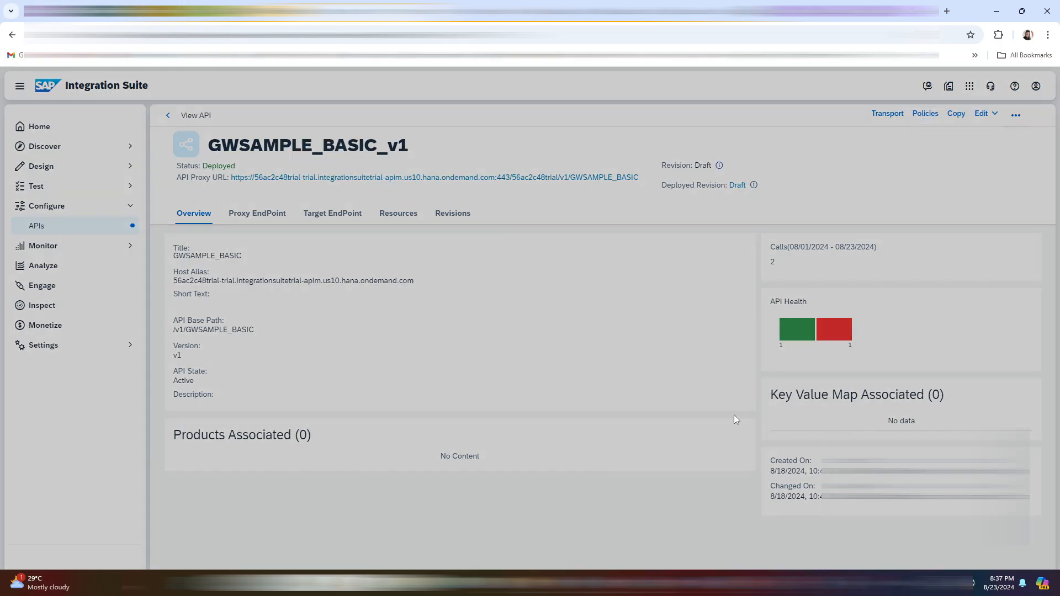
left_click(924, 113)
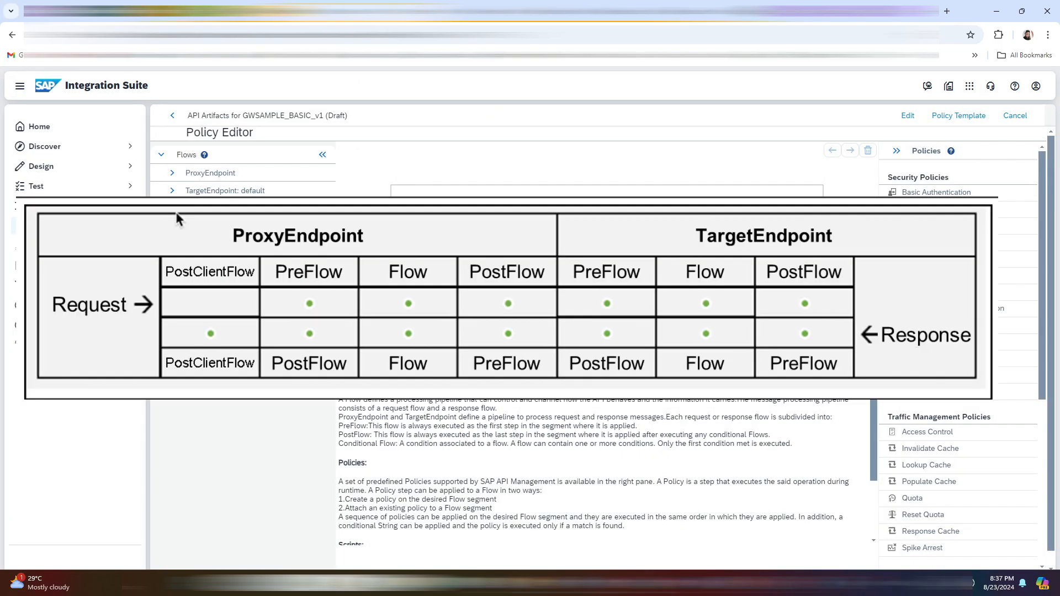
mouse_move(20, 86)
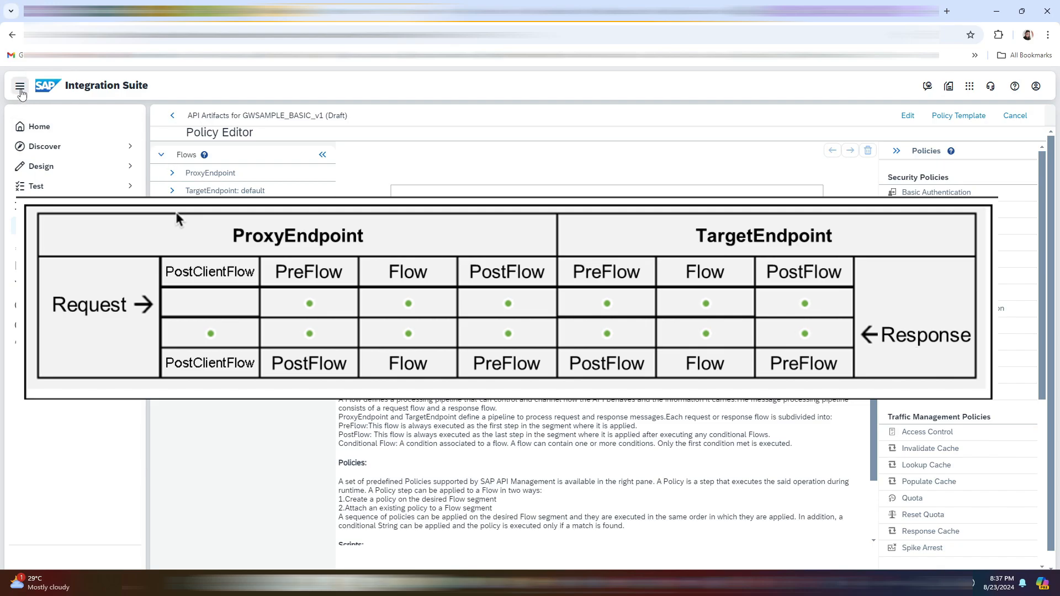
left_click(20, 87)
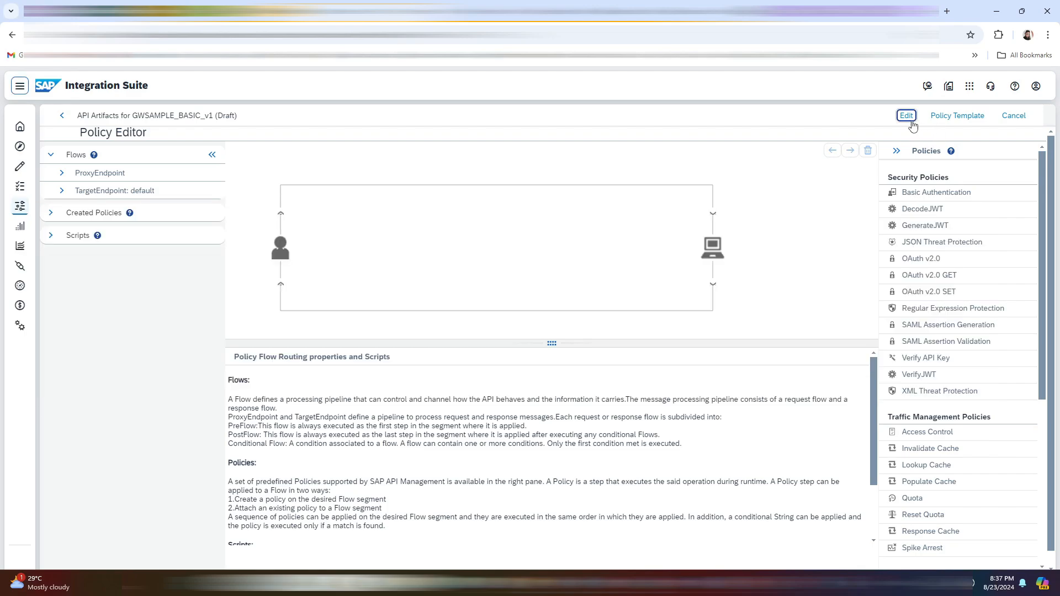
Enter edit mode, select TargetEndpoint PostFlow and start a new Assign Message policy
left_click(906, 115)
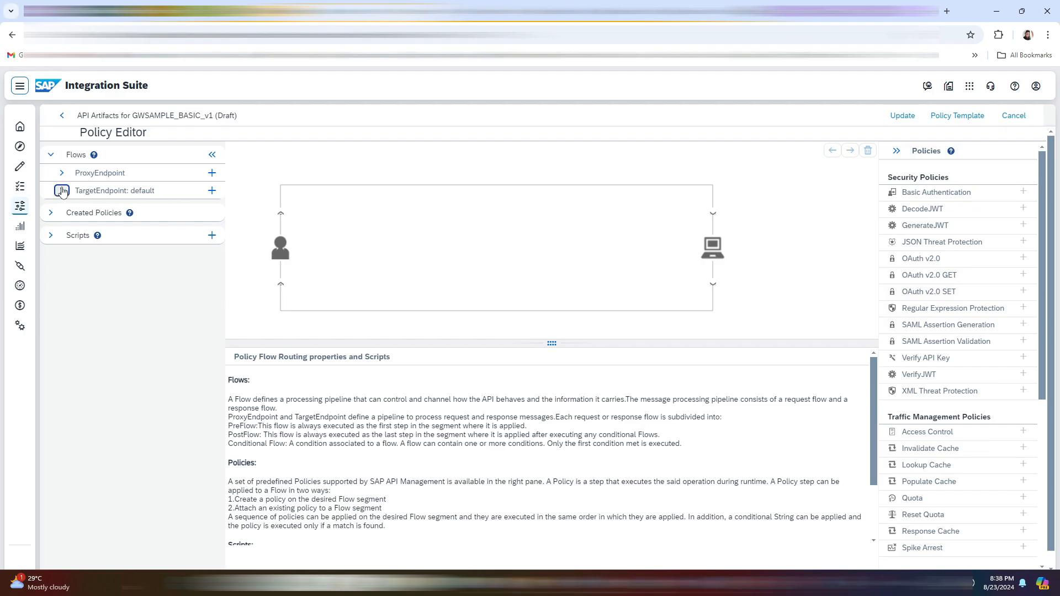
left_click(61, 190)
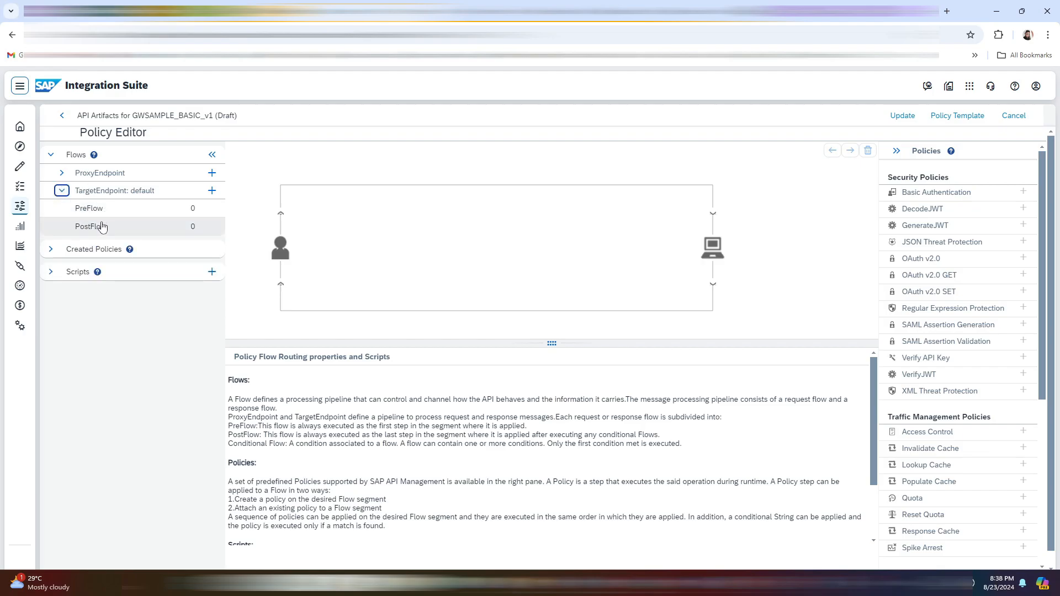
left_click(90, 226)
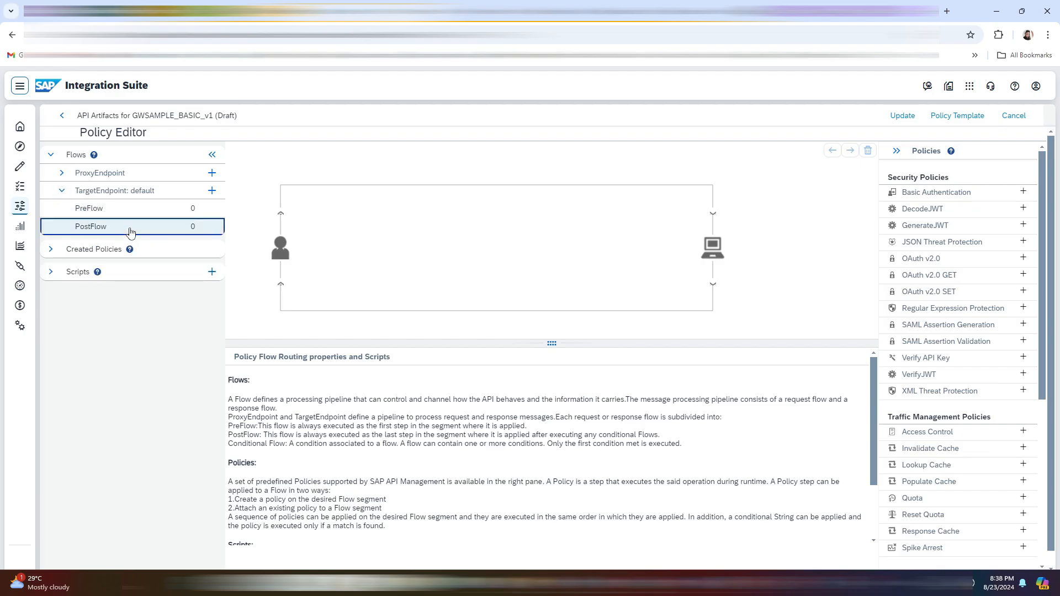
scroll("down", 3)
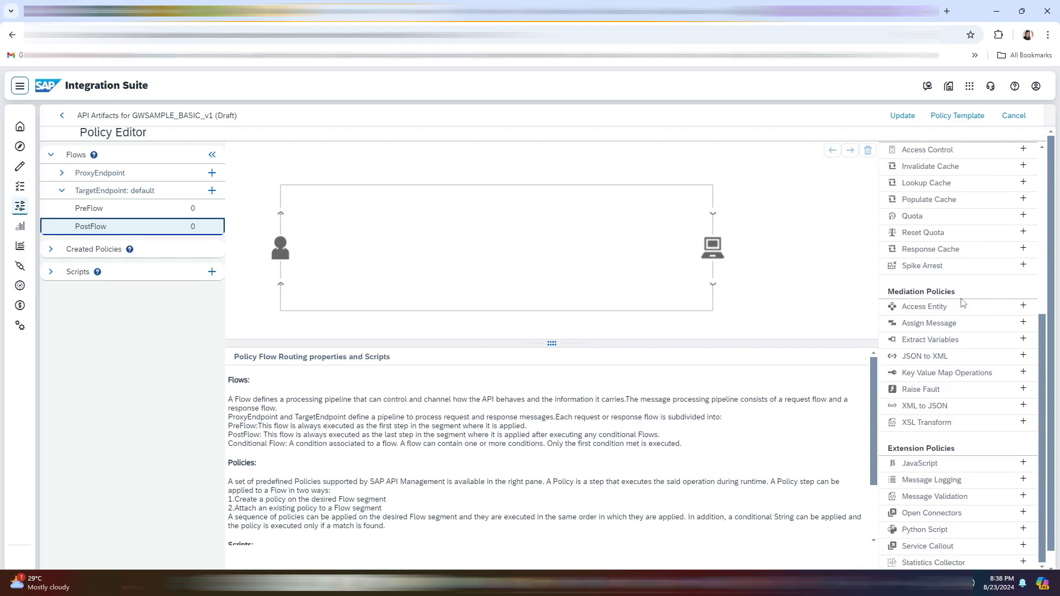
mouse_move(1021, 324)
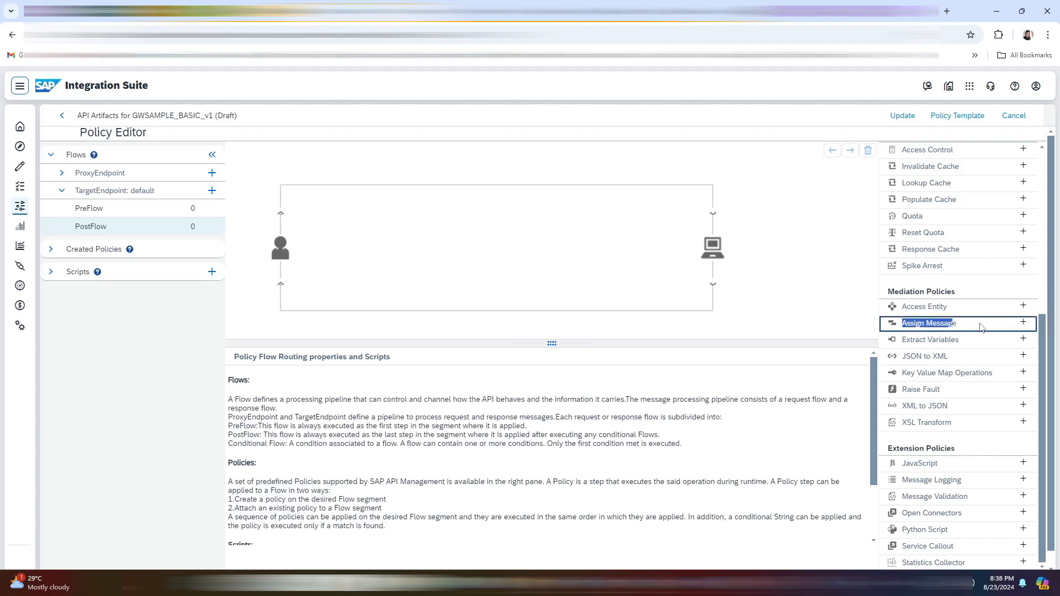
mouse_move(1023, 323)
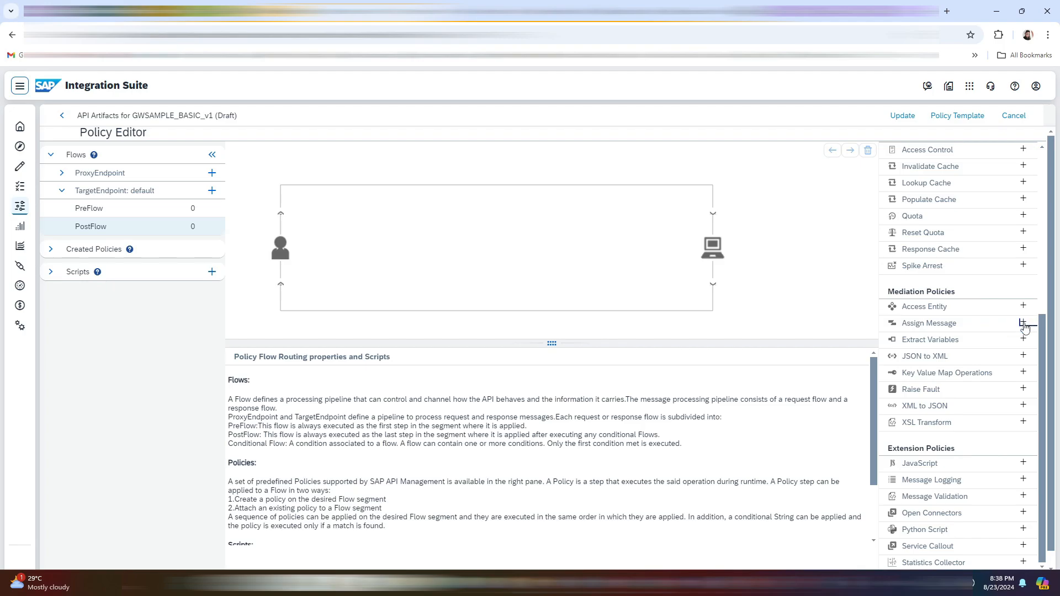
left_click(1023, 323)
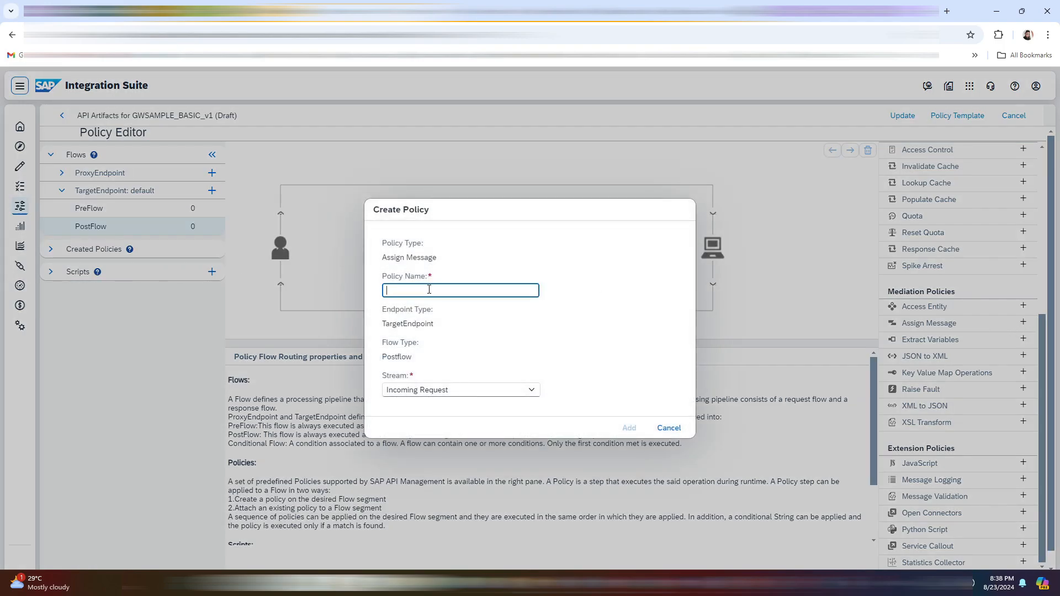
Enter 'setCredentials' as the Assign Message policy name
type("setCre")
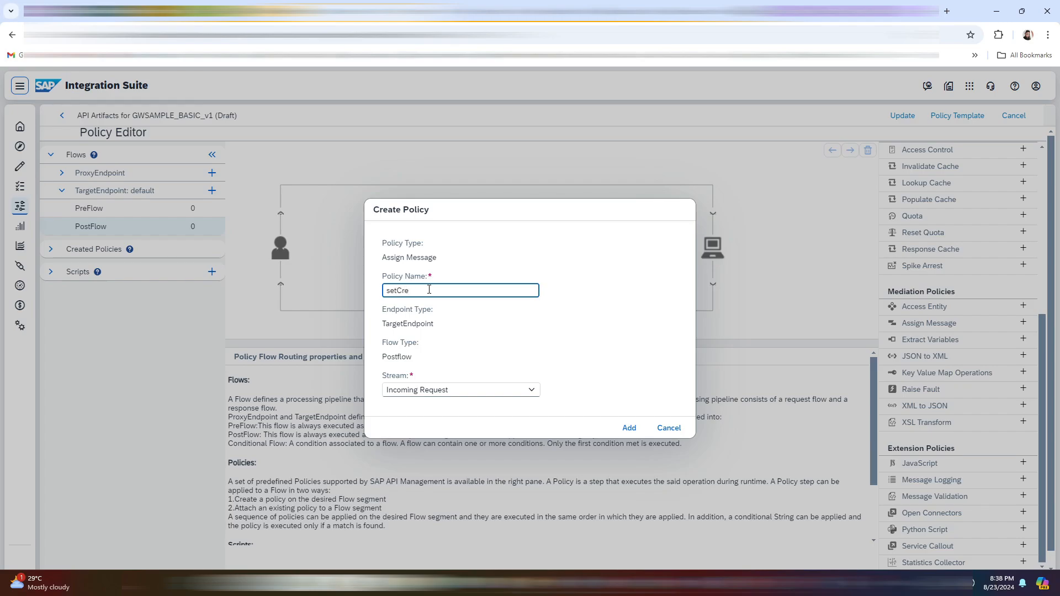
type("denti")
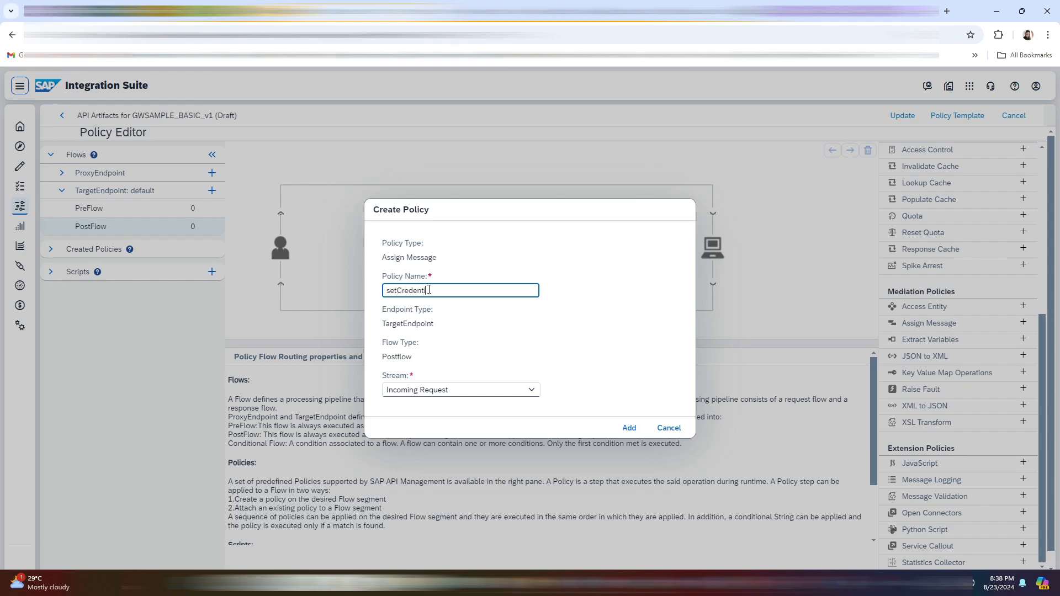
type("ials")
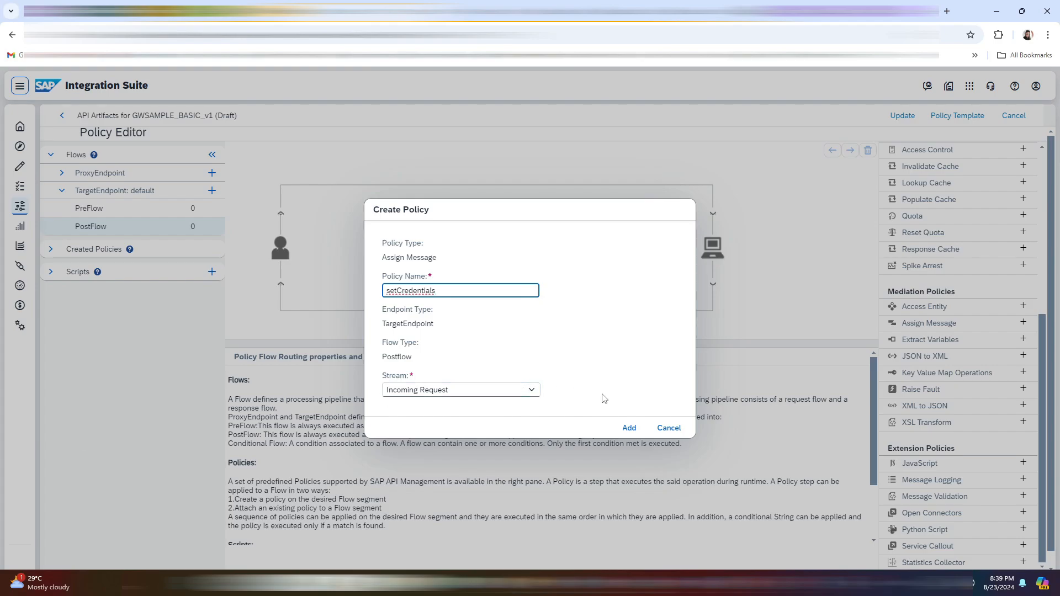
mouse_move(628, 427)
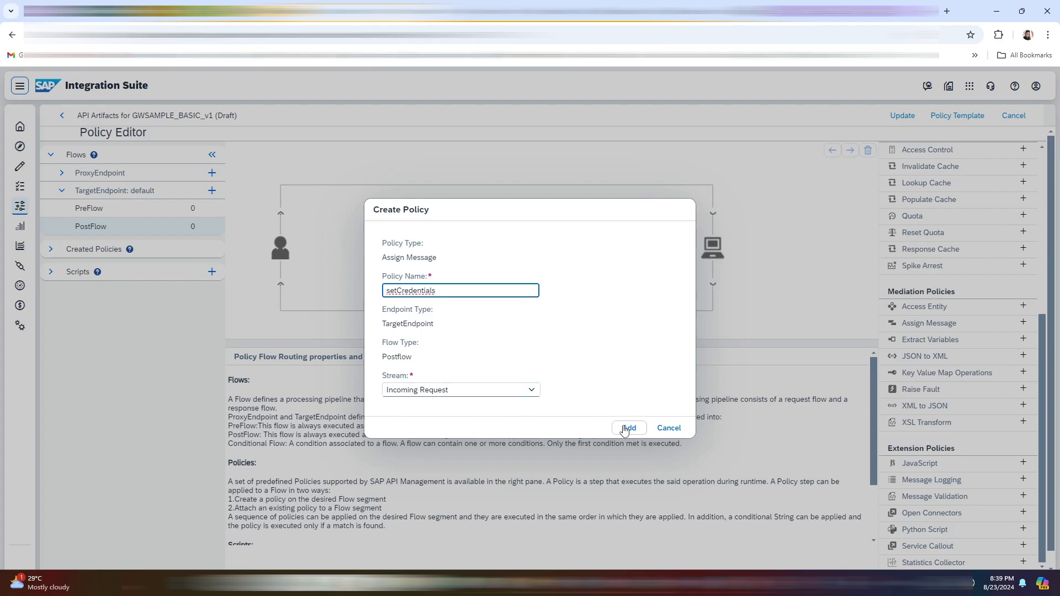
Add setCredentials and replace its XML with username and password header assignments
left_click(627, 428)
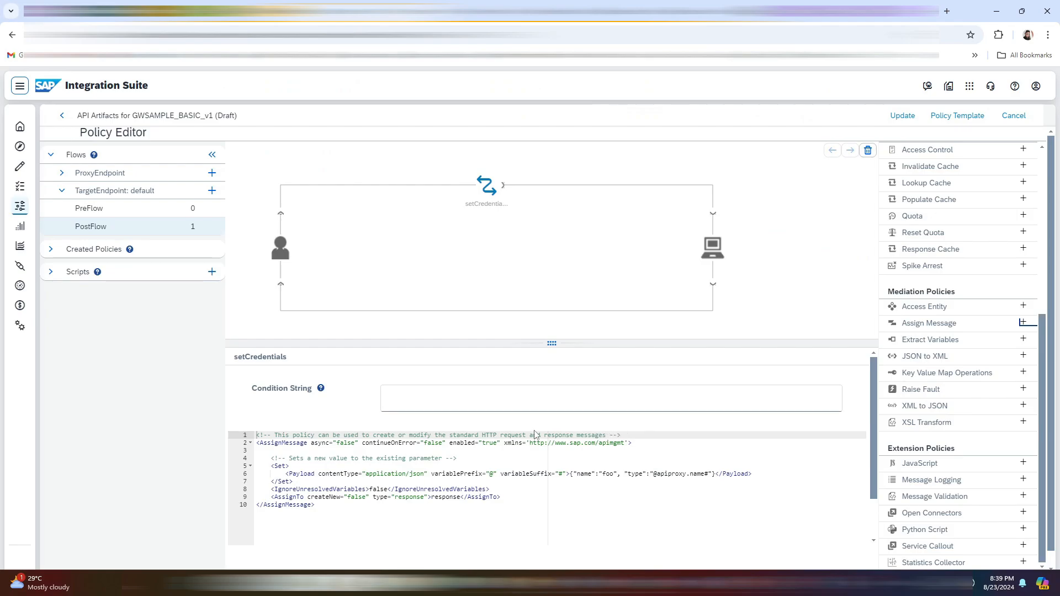
mouse_move(535, 436)
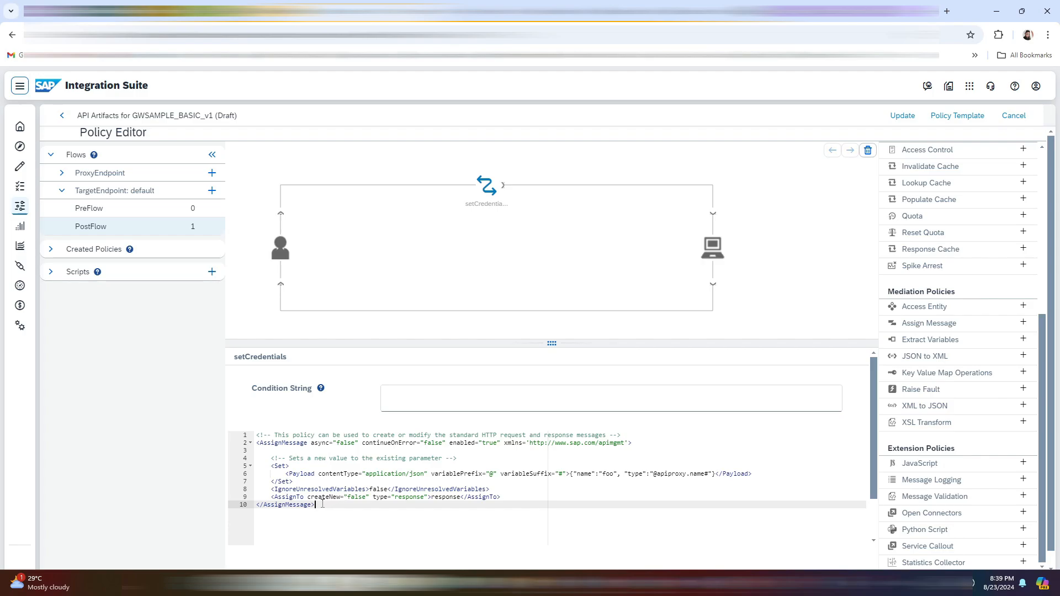
key("ctrl+a")
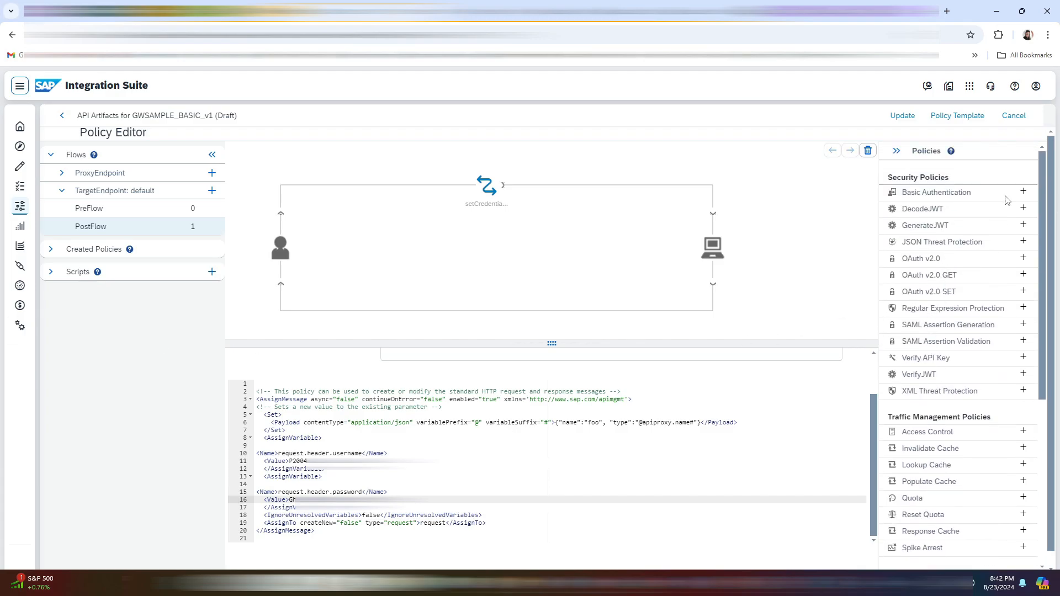
mouse_move(1023, 192)
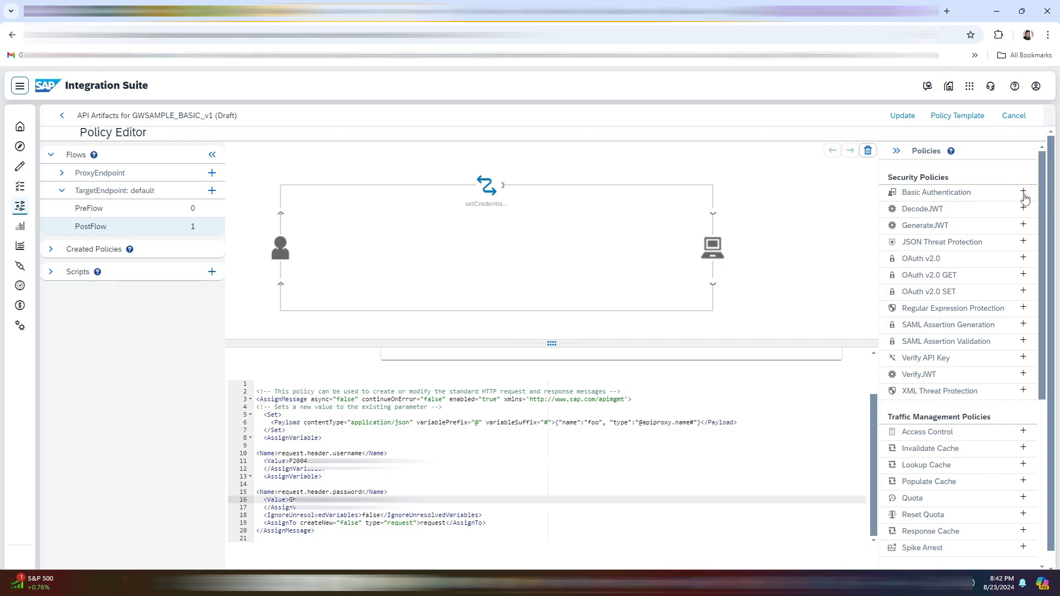
Add a Basic Authentication policy named 'setBasicAuthentication' to the PostFlow
left_click(1023, 193)
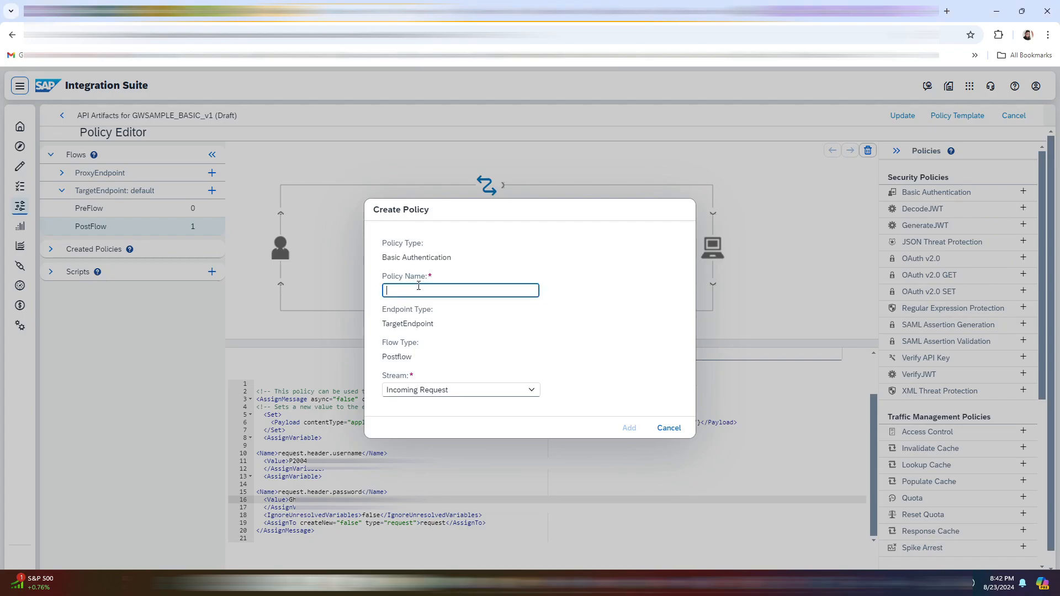
type("setBasicAuthentication")
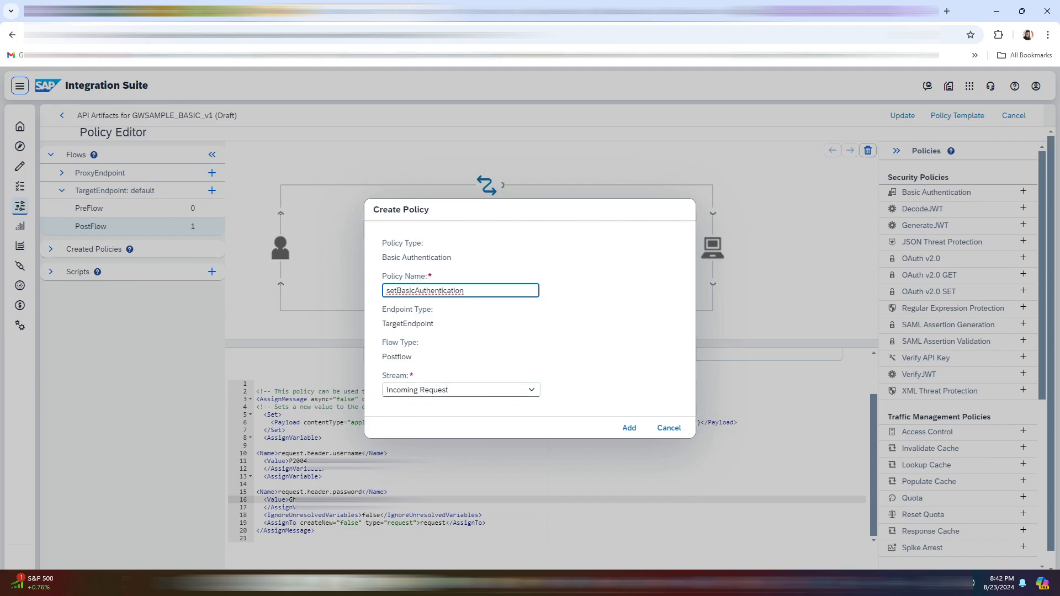
mouse_move(626, 420)
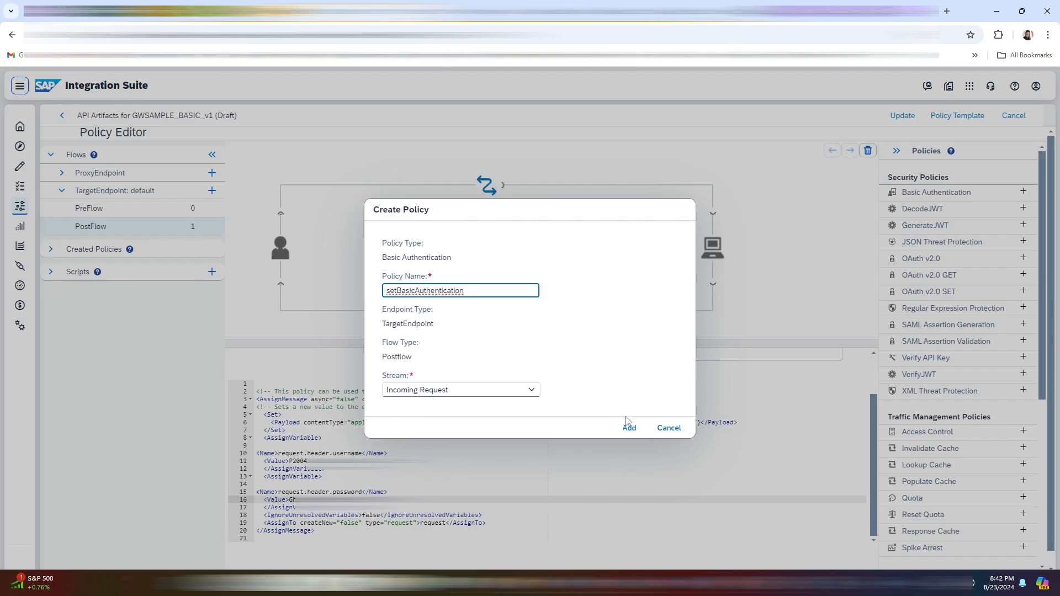
left_click(628, 428)
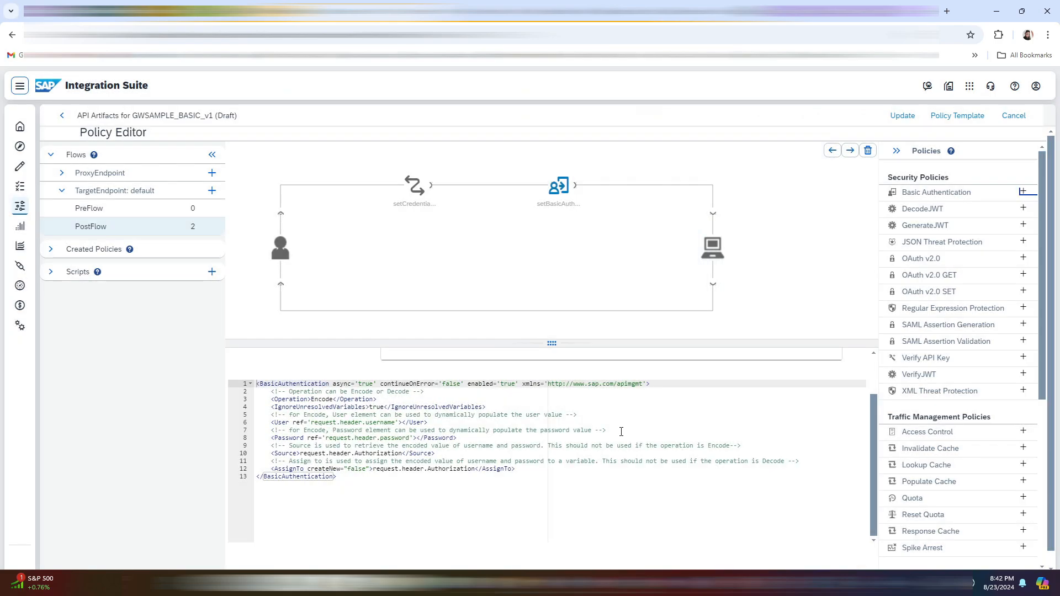
mouse_move(918, 135)
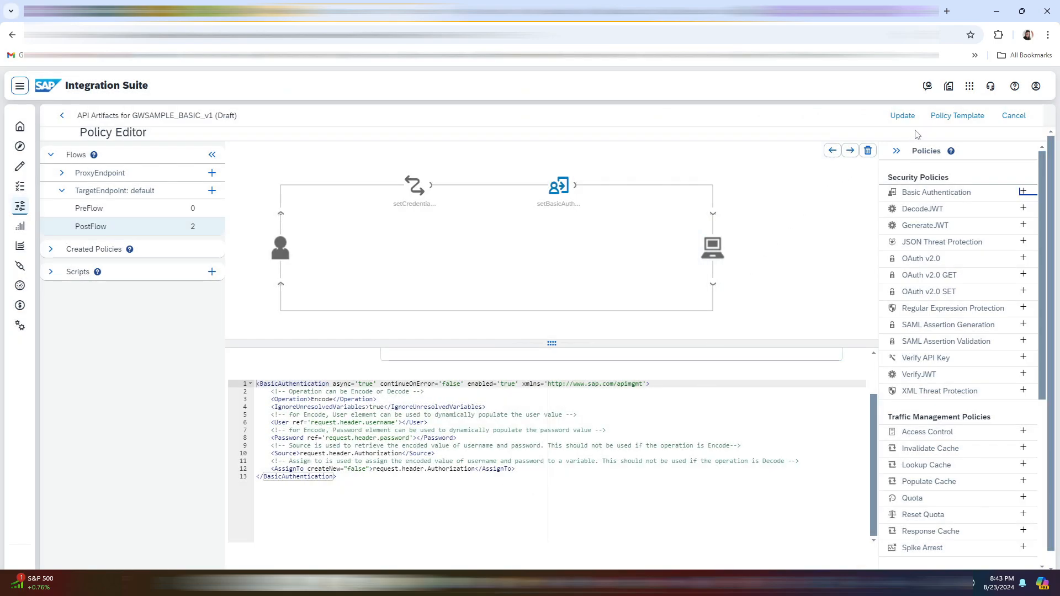
Update and save GWSAMPLE_BASIC_v1, then deploy it from the further actions menu
left_click(901, 115)
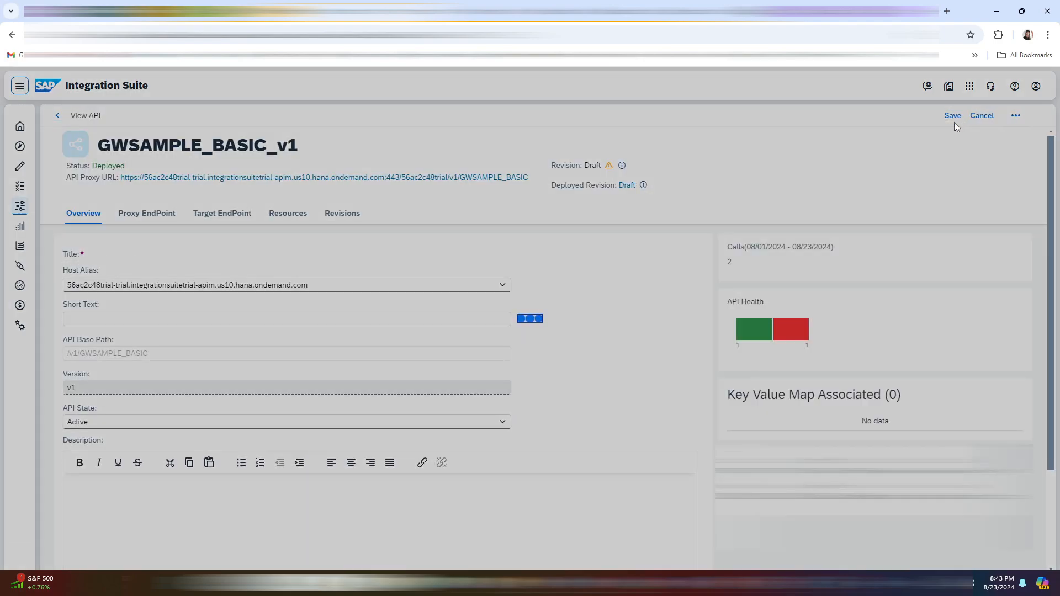
left_click(952, 115)
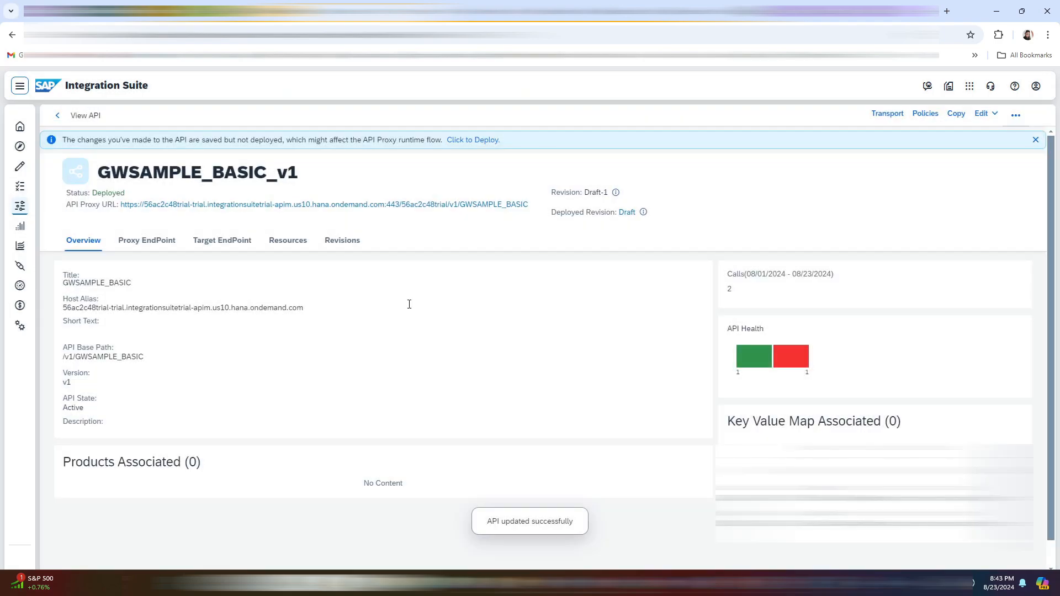
left_click(1015, 113)
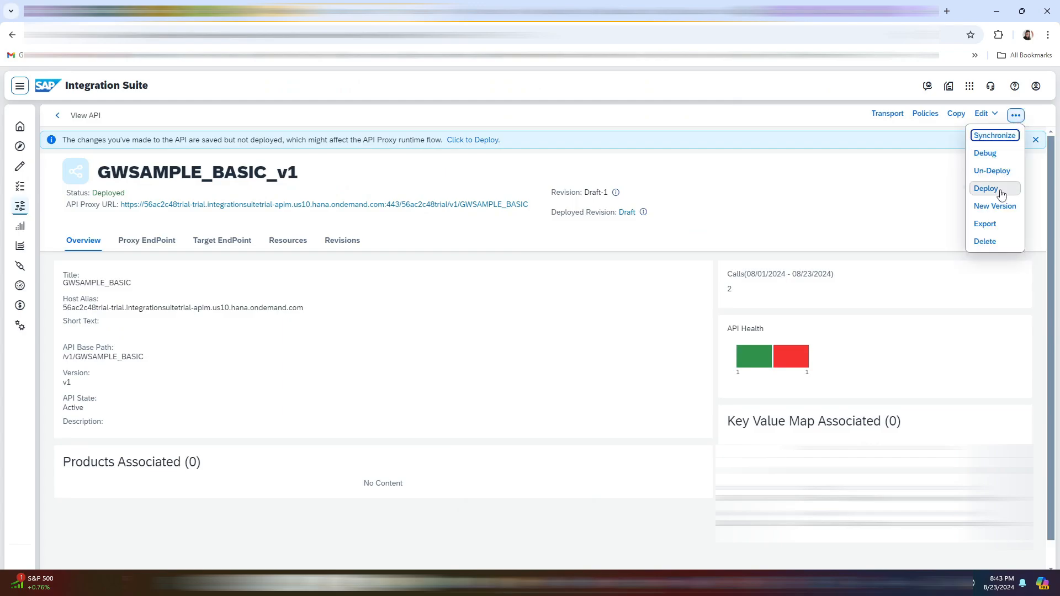
mouse_move(994, 206)
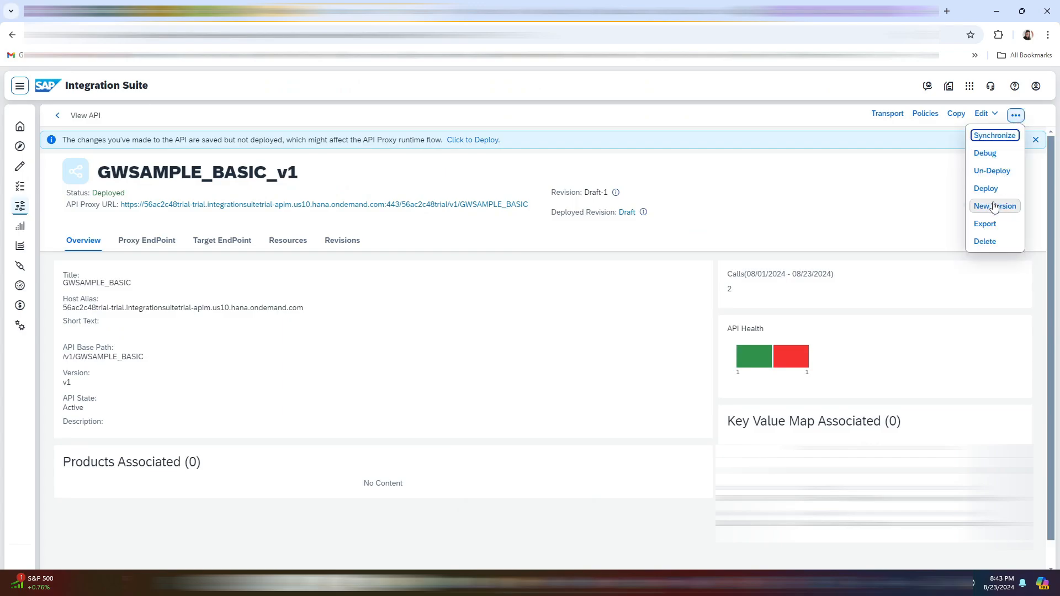
left_click(993, 205)
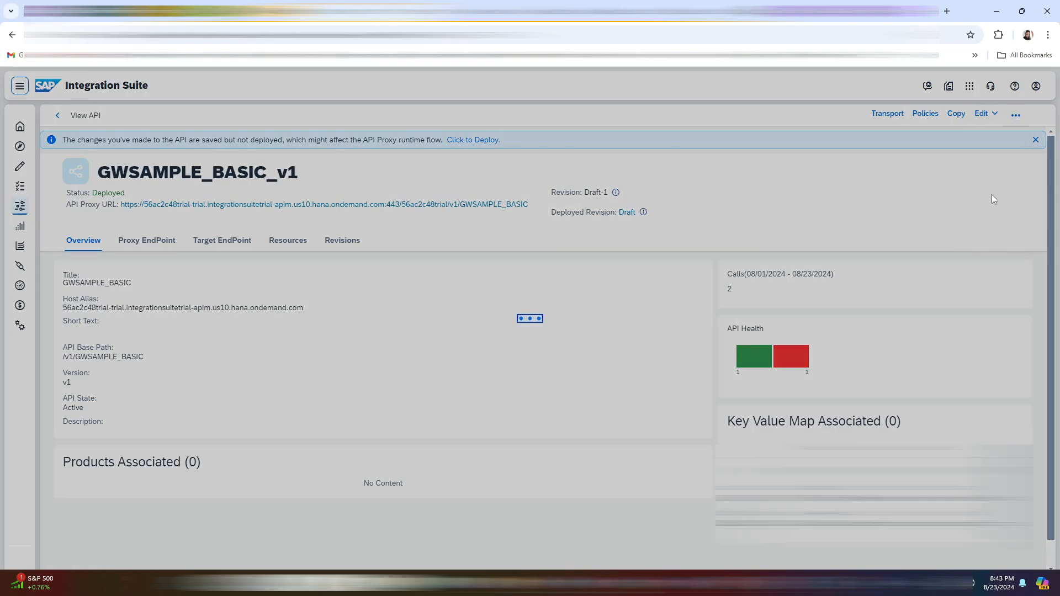
mouse_move(976, 201)
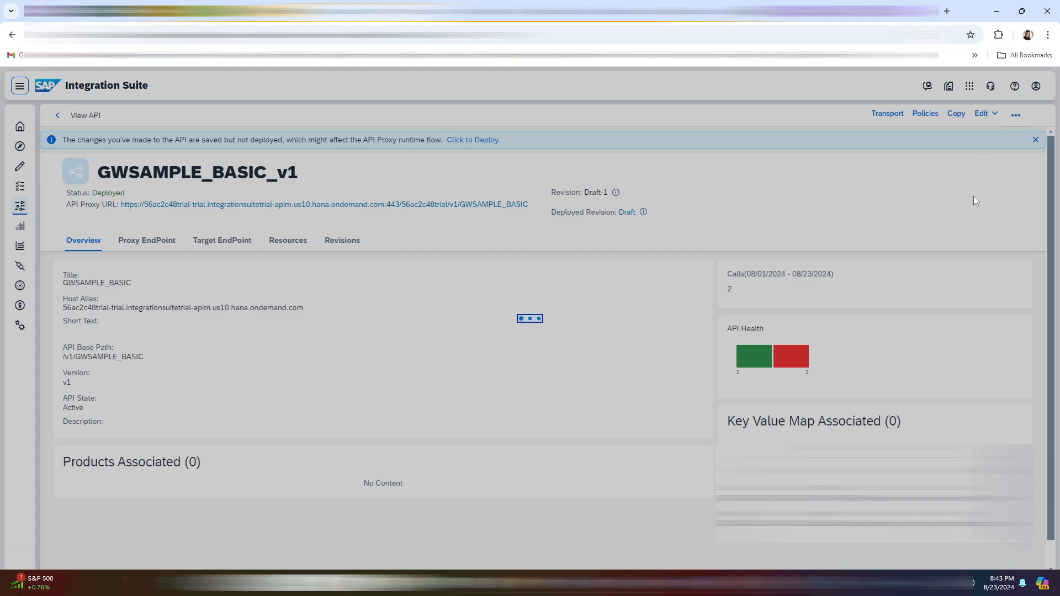
left_click(472, 140)
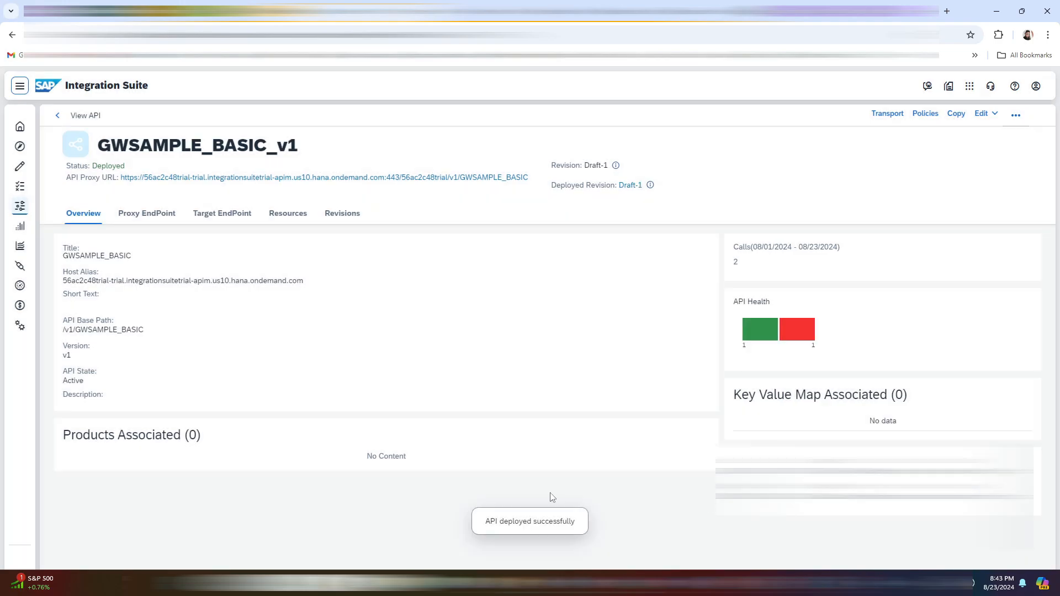
Try out and execute GET /BusinessPartnerSet from the proxy's Resources tab, returning 200 with partner data
left_click(18, 85)
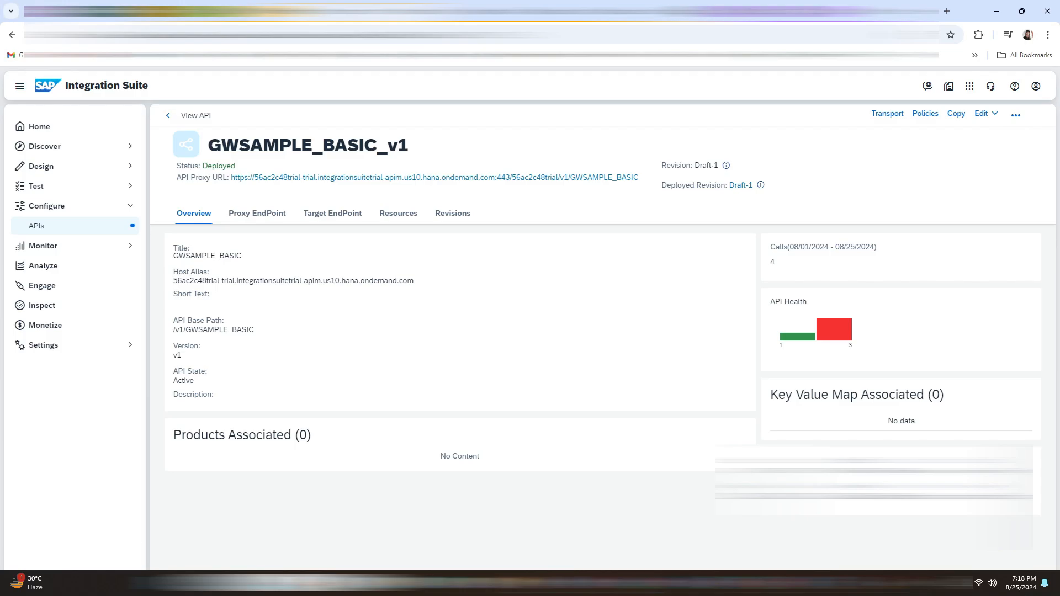
mouse_move(398, 213)
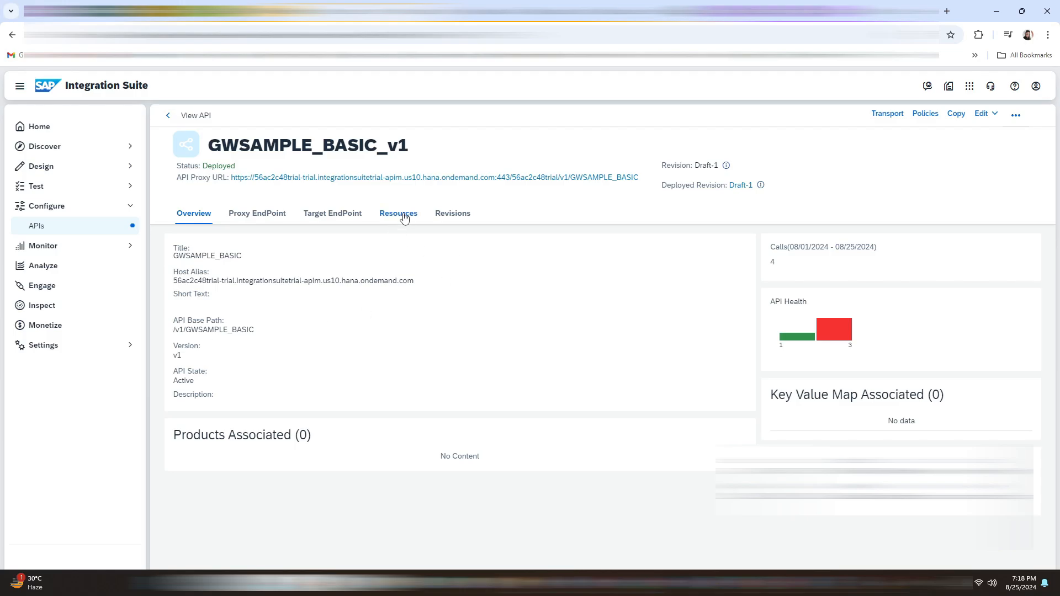
left_click(398, 213)
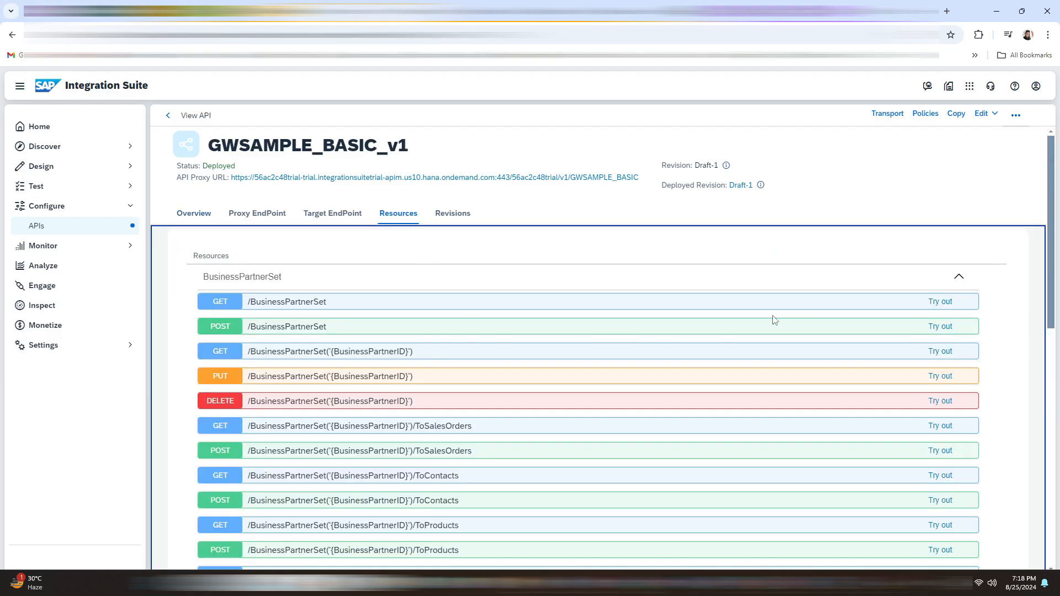
mouse_move(805, 297)
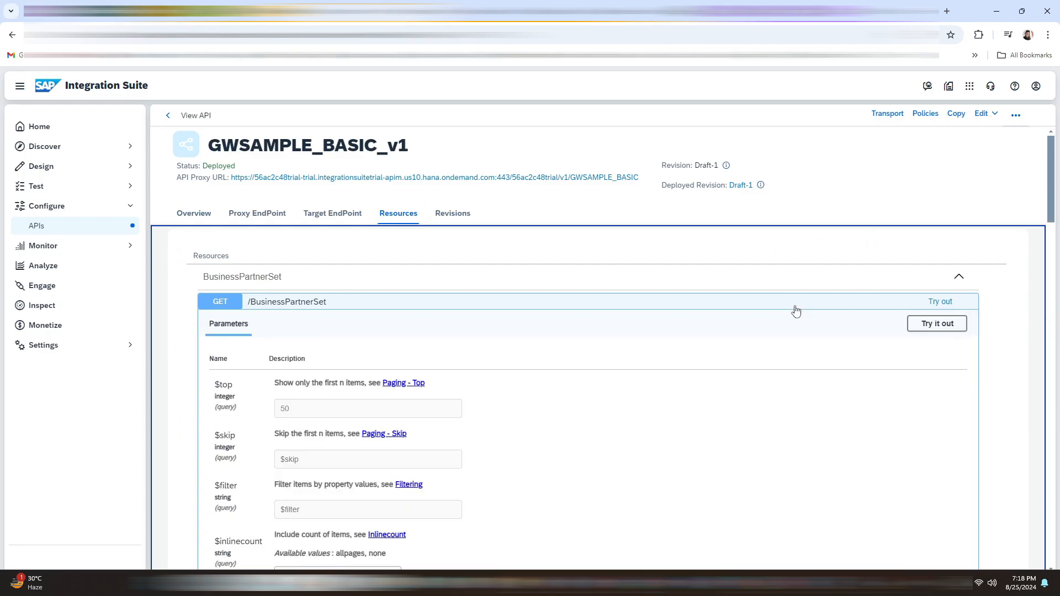
left_click(939, 301)
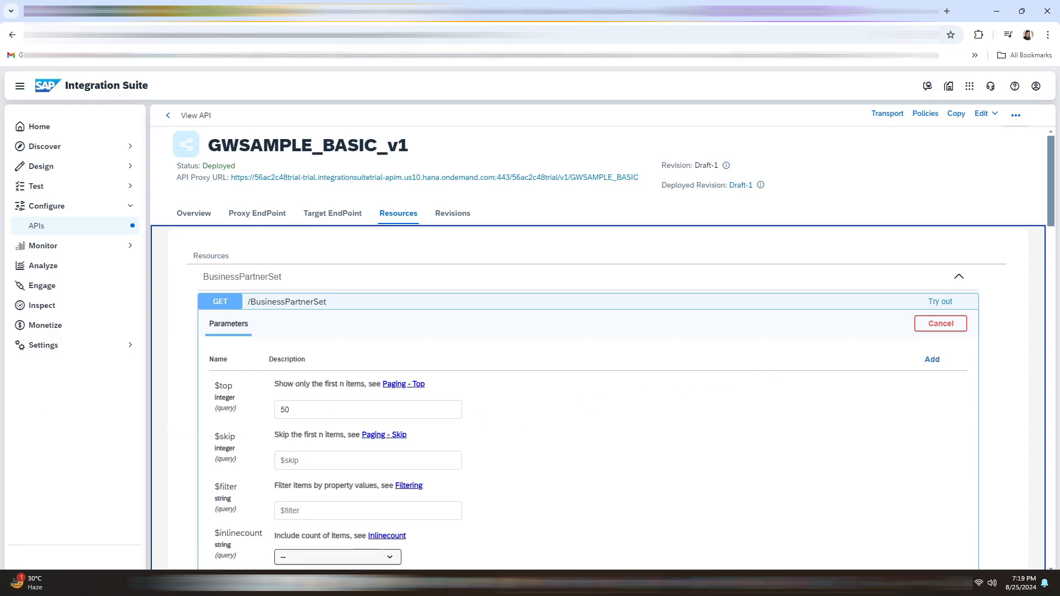
scroll("down", 3)
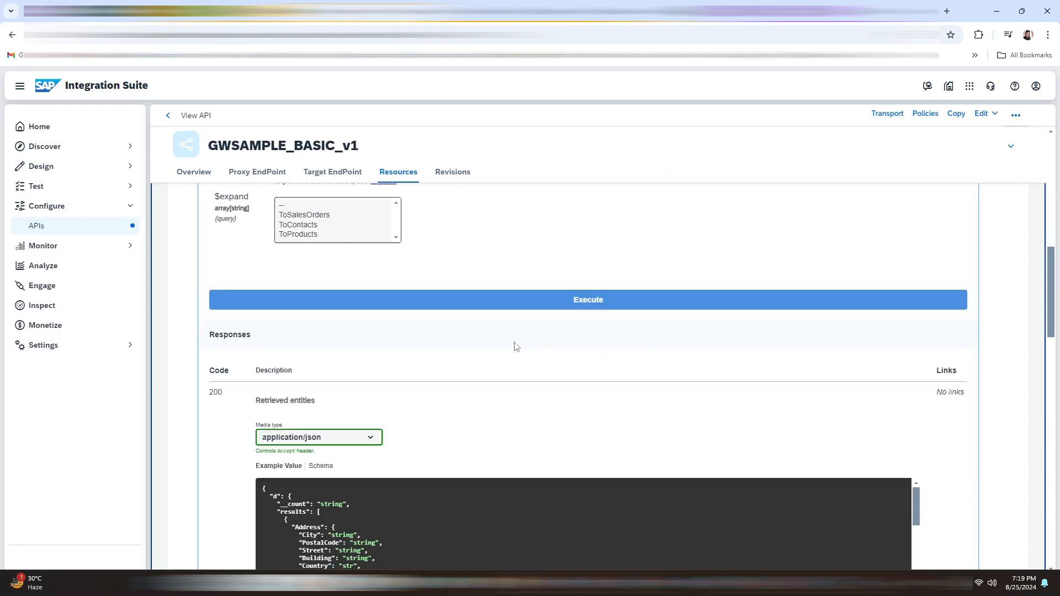
mouse_move(596, 300)
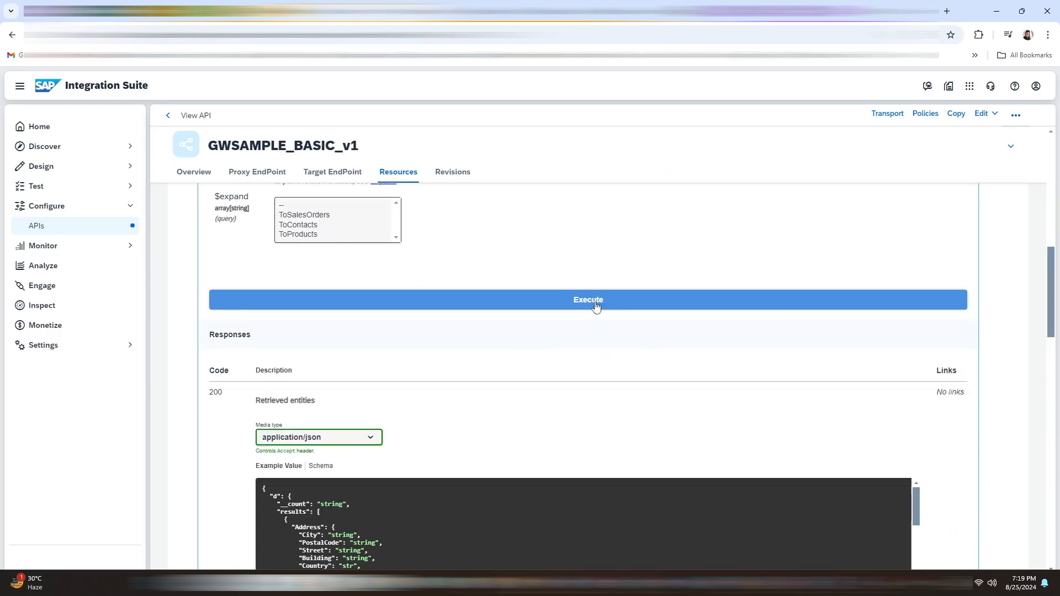
left_click(588, 299)
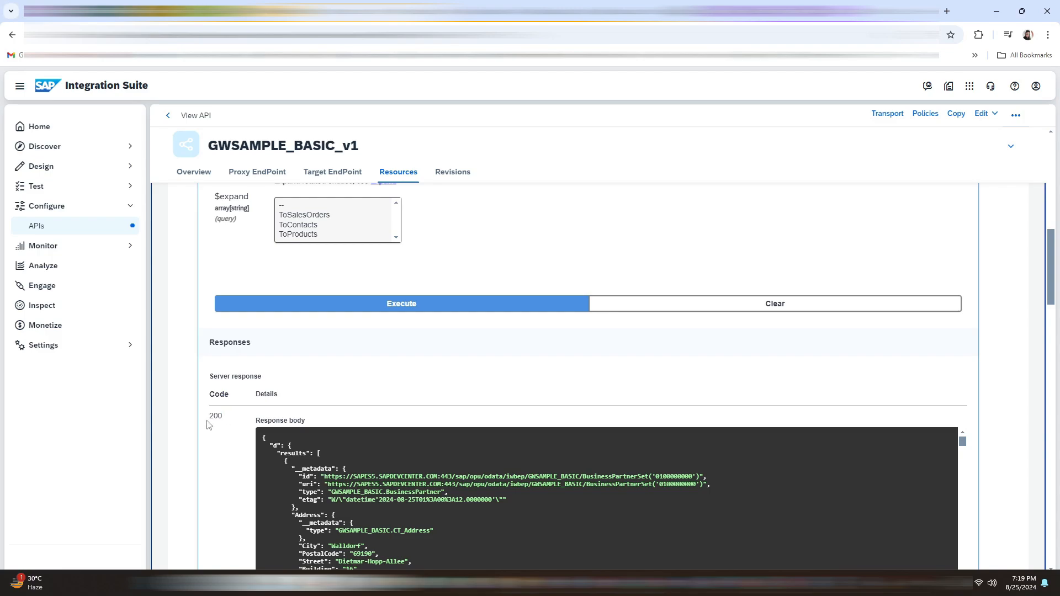
left_click(35, 186)
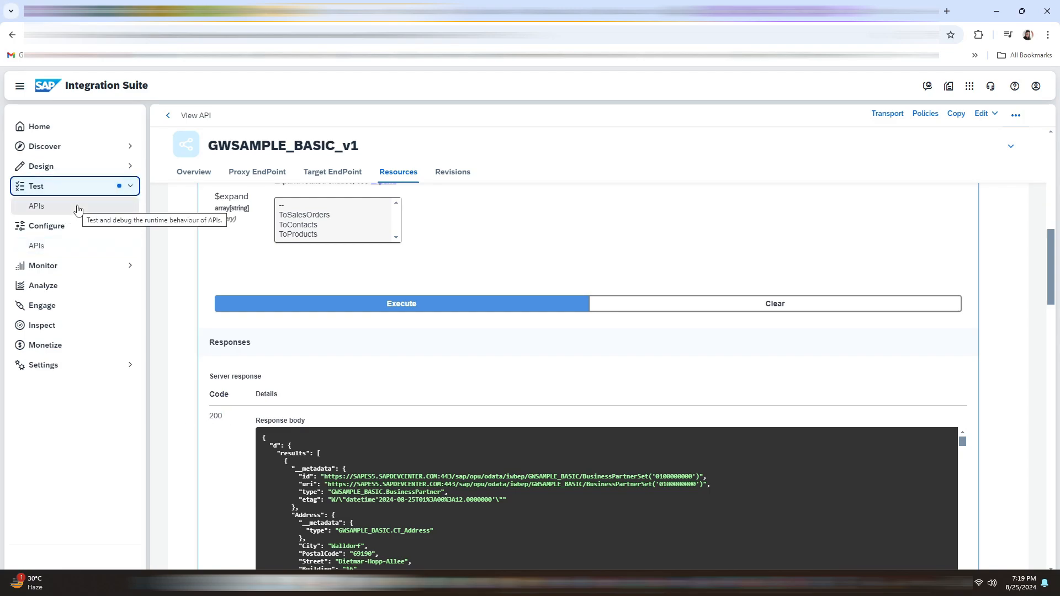
Send a GET to the BusinessPartnerSet URL in the API Test Console, getting 200 OK XML
left_click(400, 303)
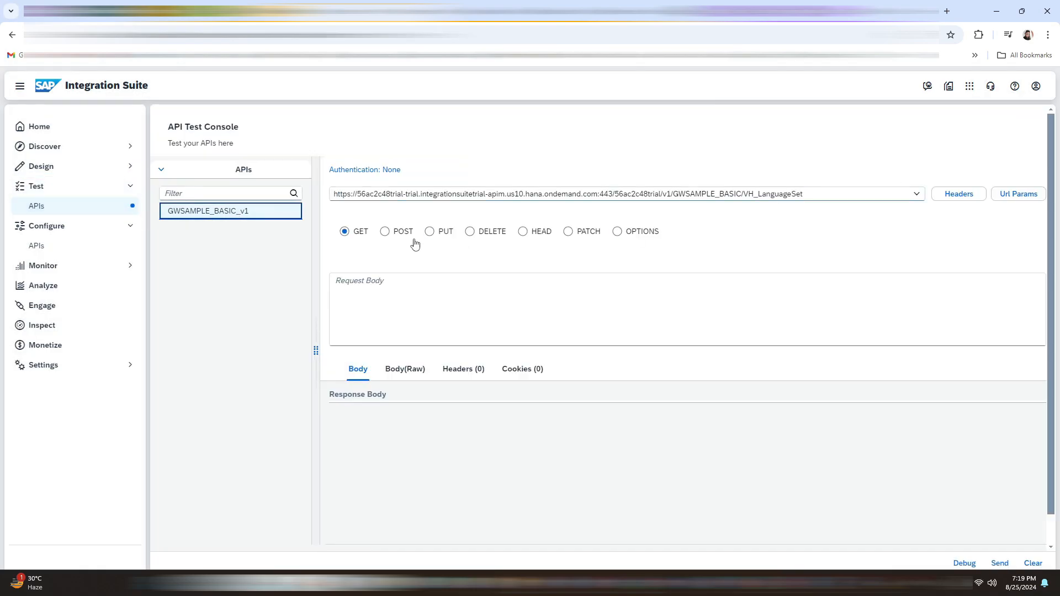
left_click(914, 194)
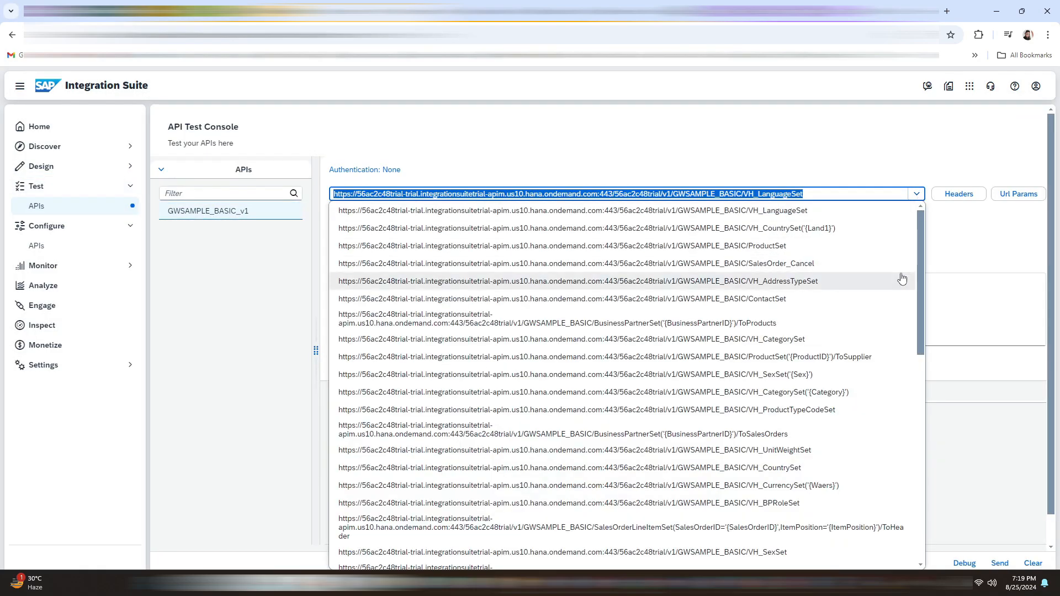
scroll("down", 3)
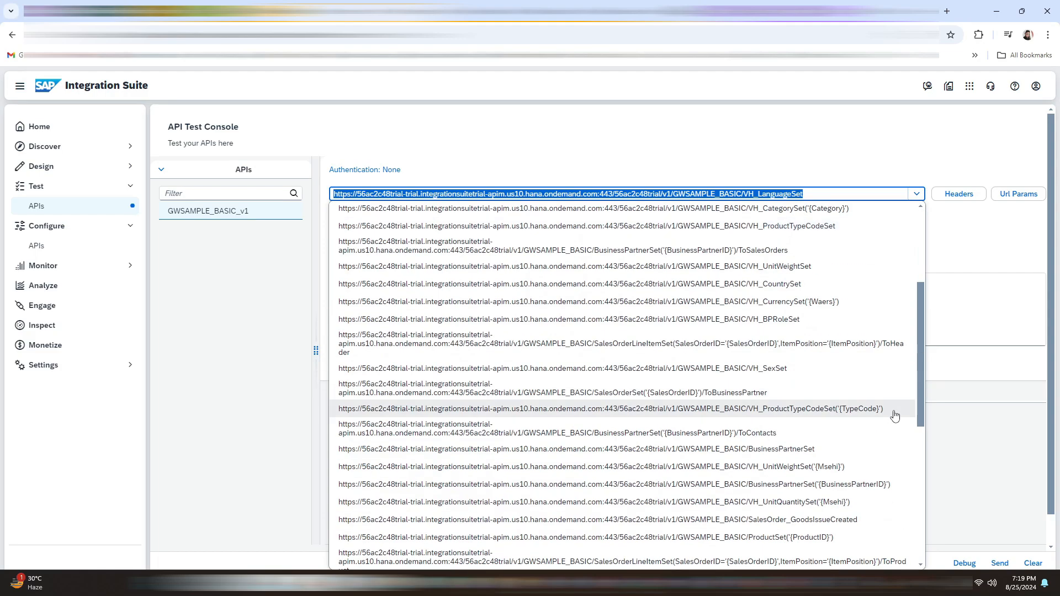
scroll("down", 3)
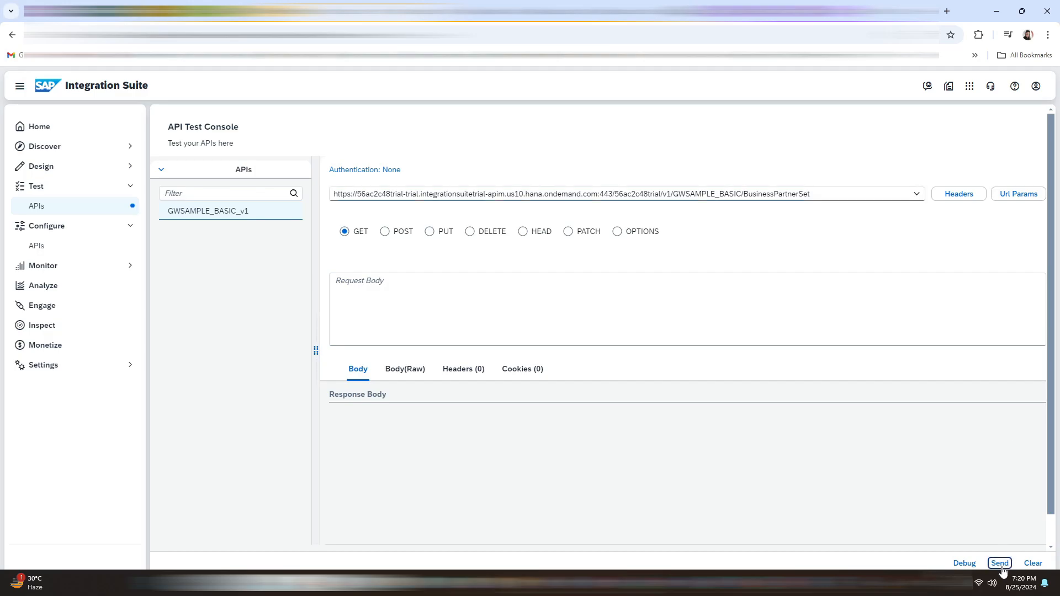
left_click(1000, 563)
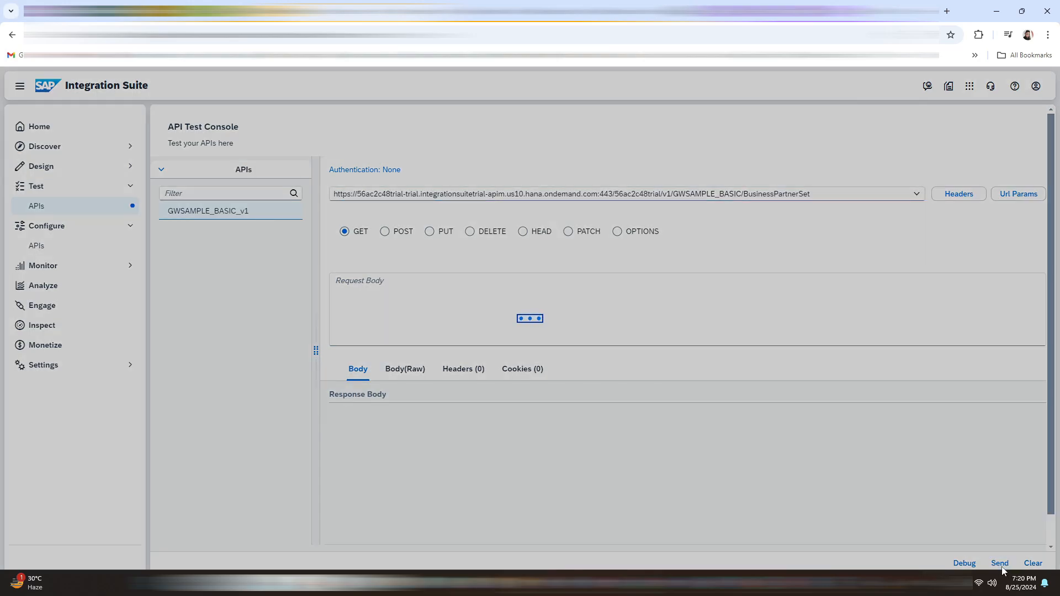
left_click(999, 563)
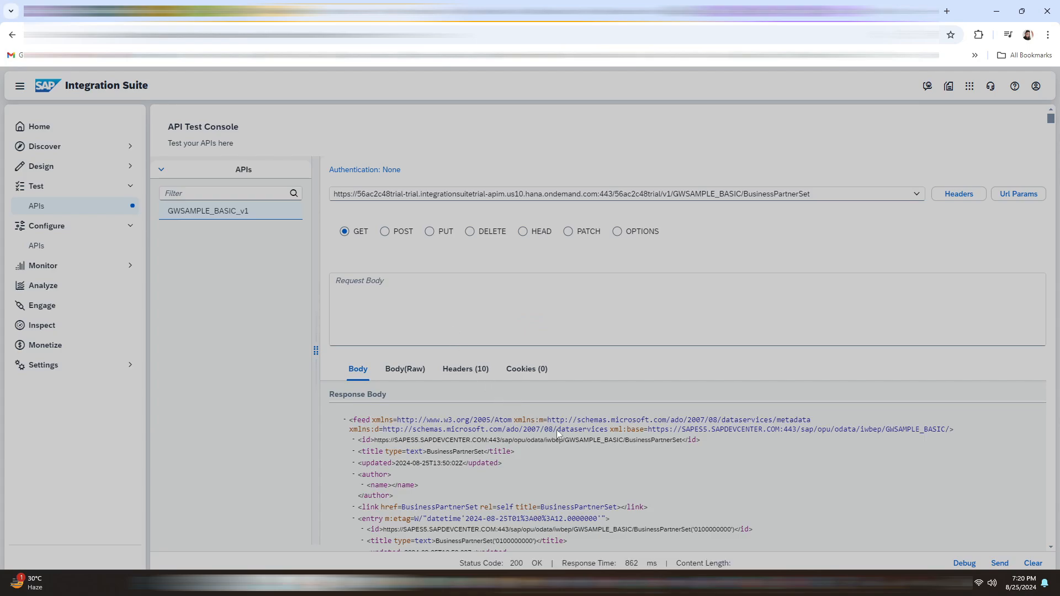
scroll("down", 3)
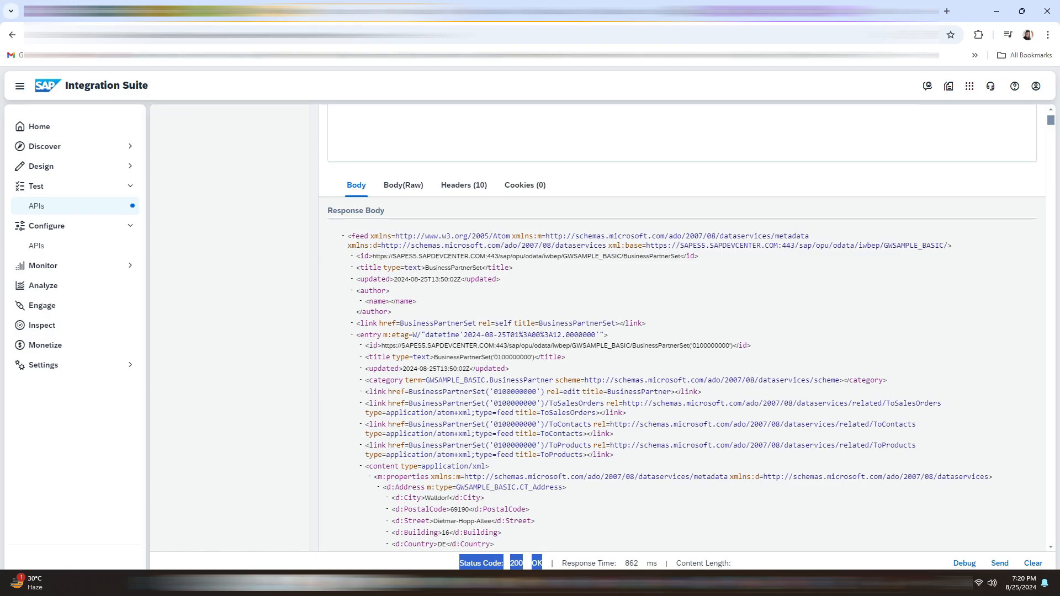
mouse_move(563, 541)
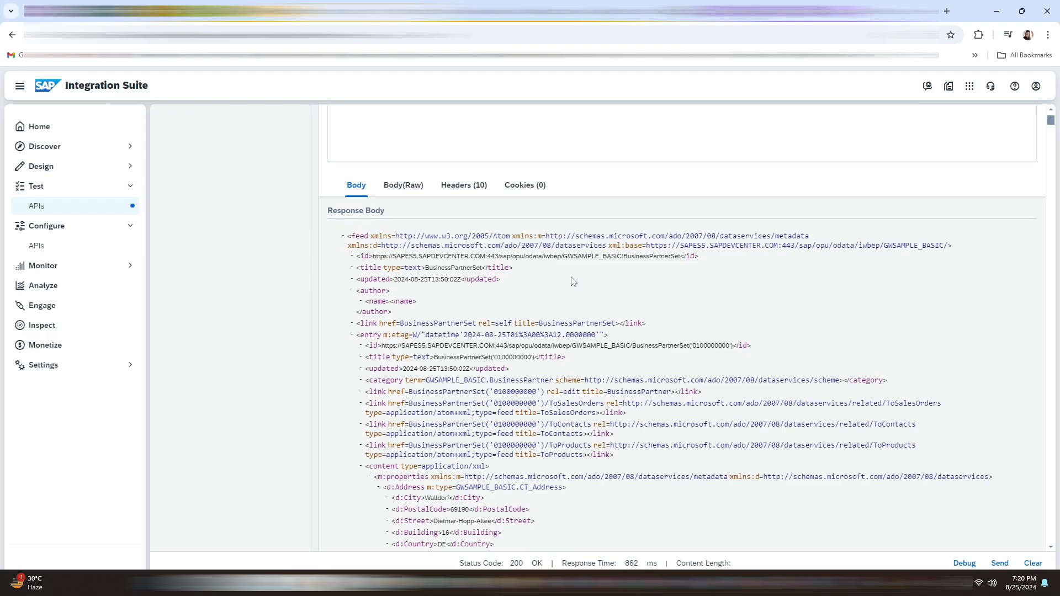
mouse_move(275, 279)
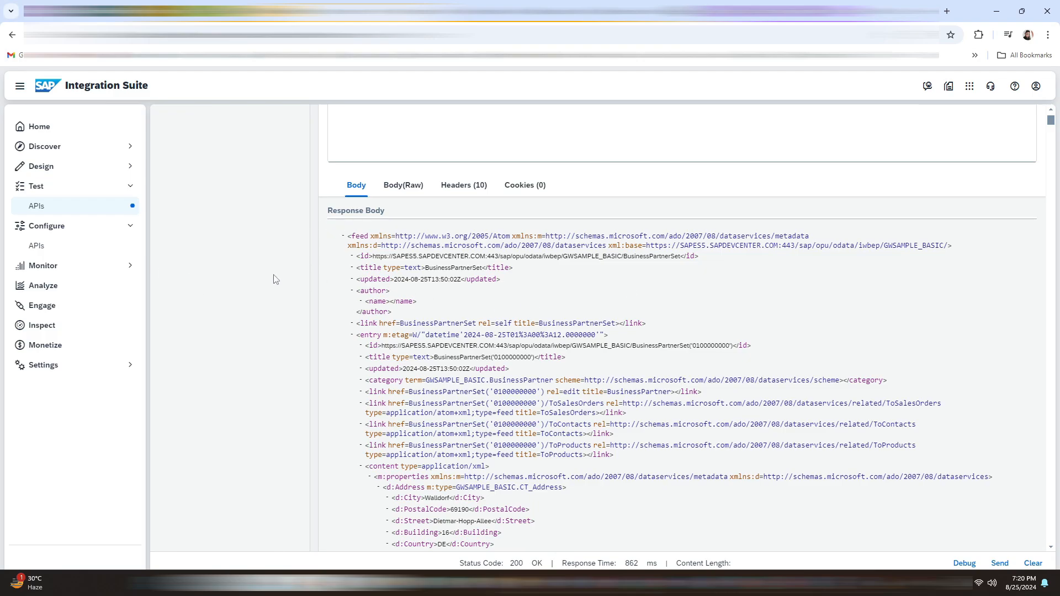
mouse_move(91, 272)
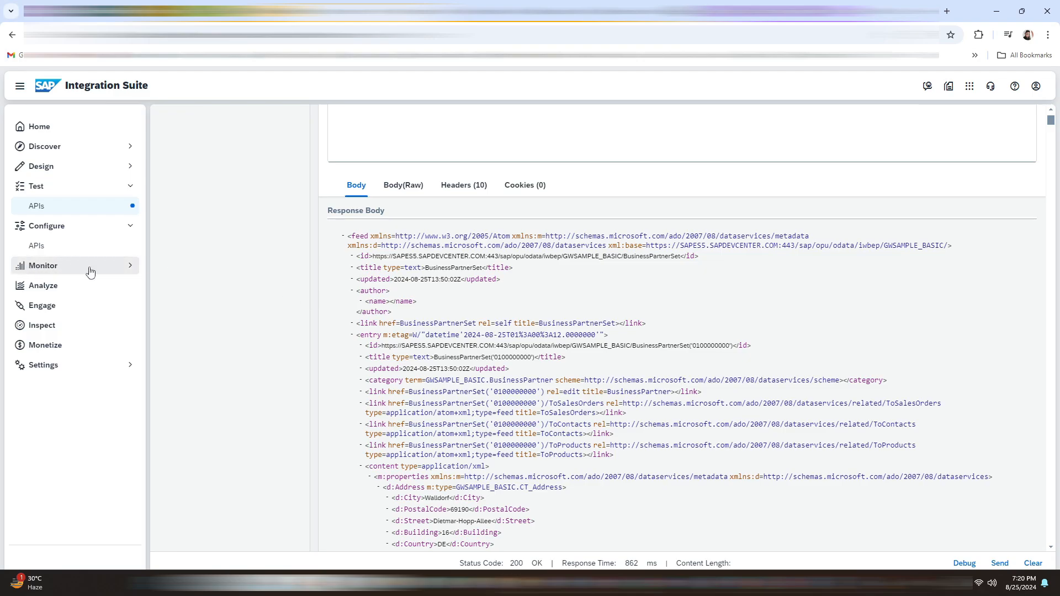
Open the Monitor > Integrations and APIs page from the left navigation
left_click(43, 265)
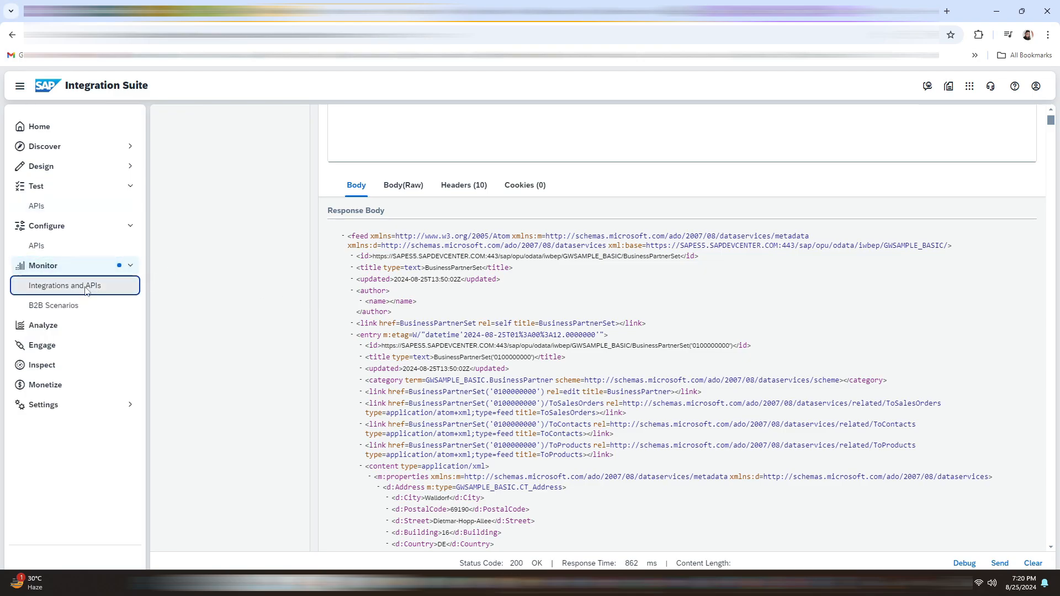
left_click(65, 285)
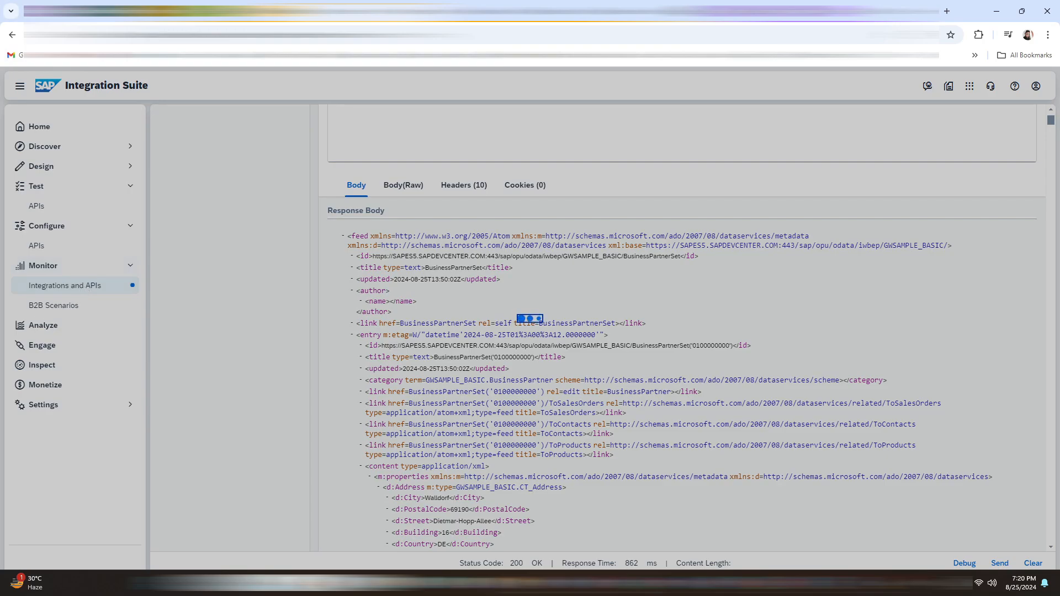